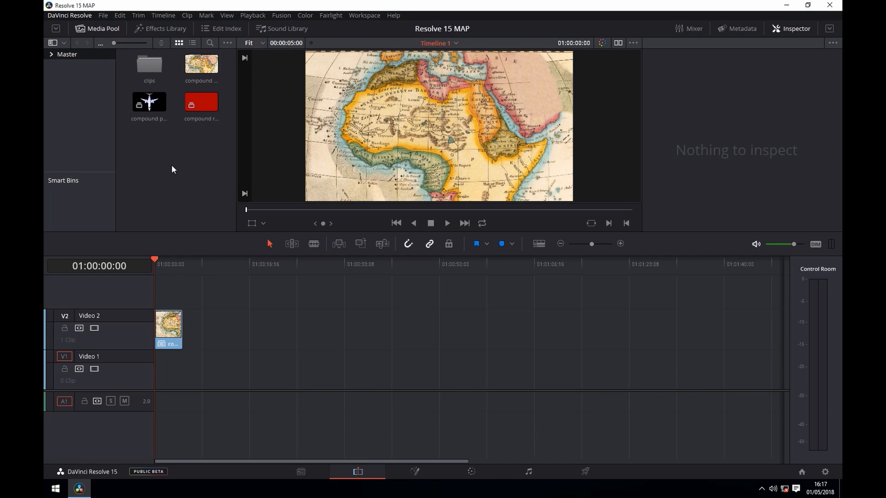
- Open the compound map clip on the Fusion page and show MediaIn1 in the viewer
left_click(416, 472)
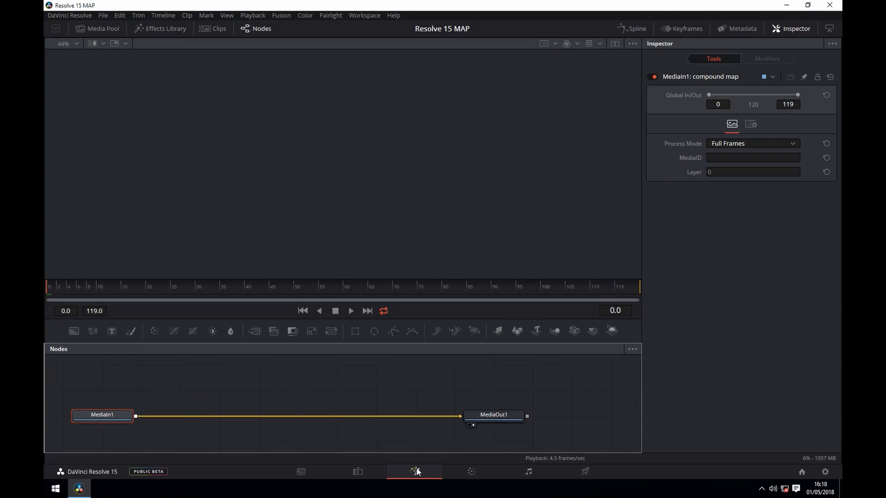
mouse_move(114, 417)
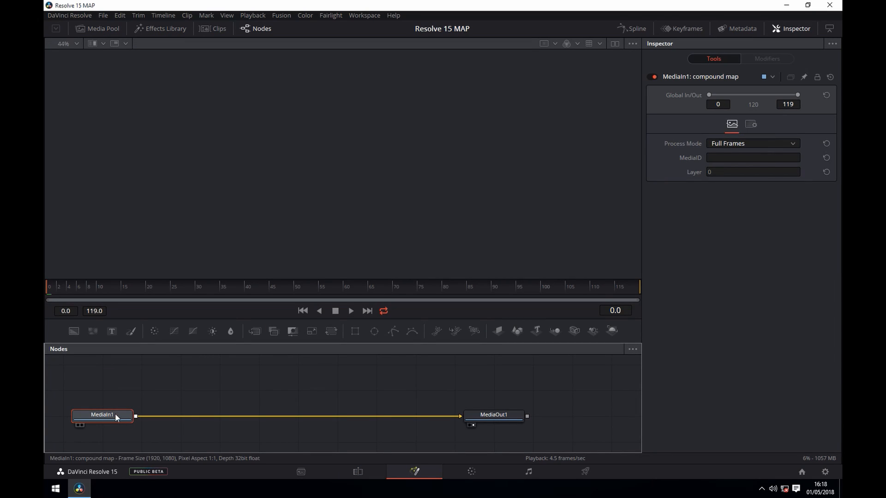
mouse_move(105, 418)
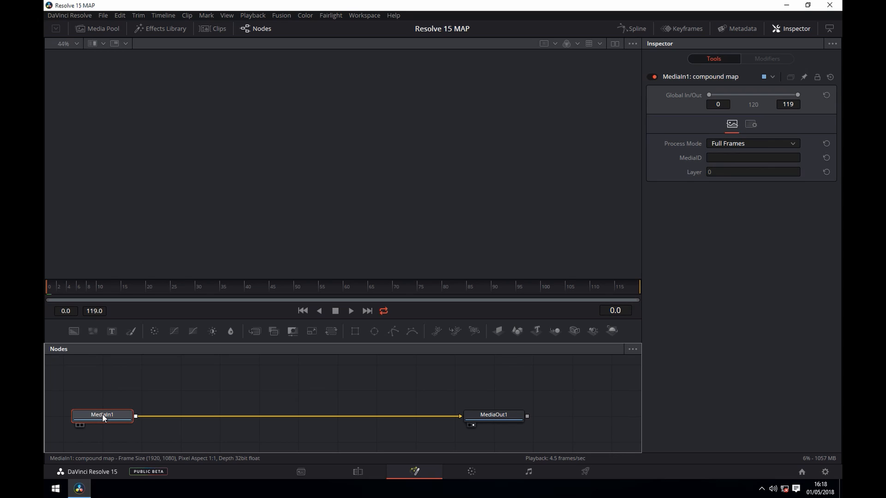
left_click(103, 414)
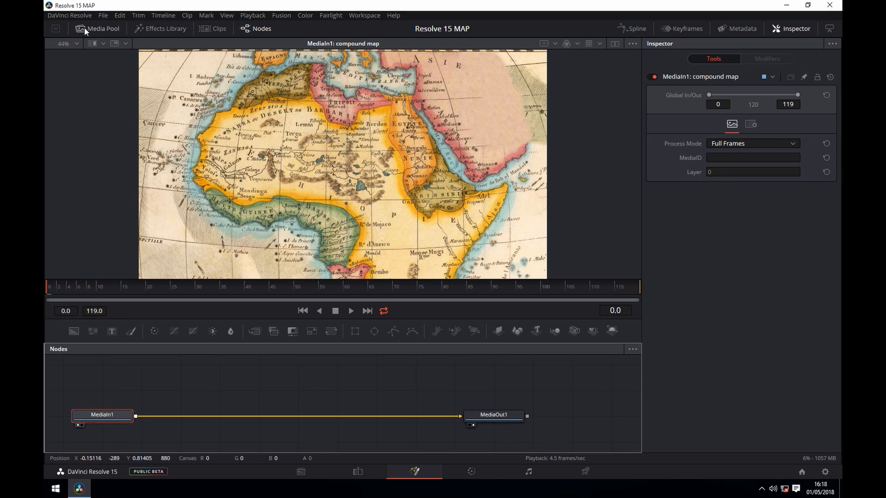
- Show the Media Pool clips and rename the red line node to 'redline'
left_click(102, 28)
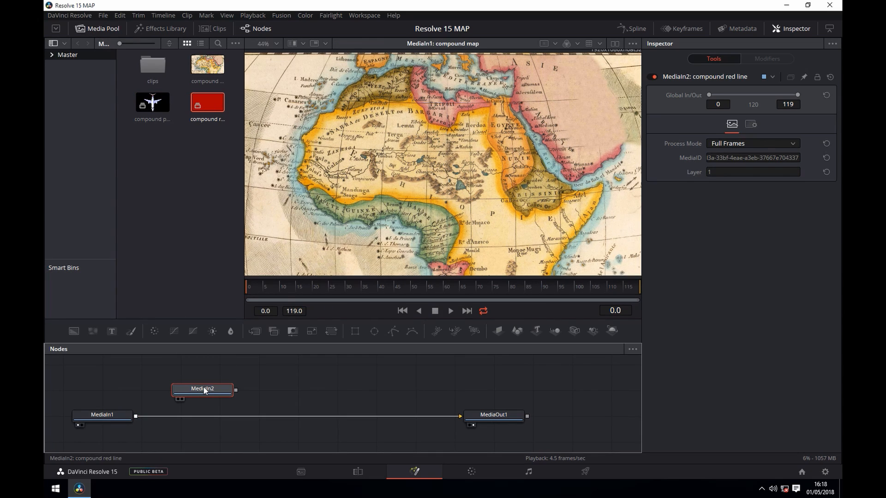
double_click(202, 388)
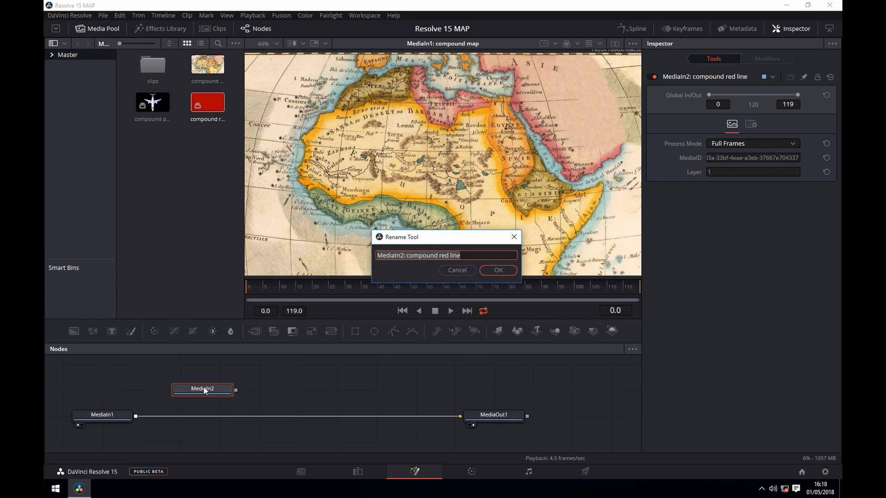
type("red li")
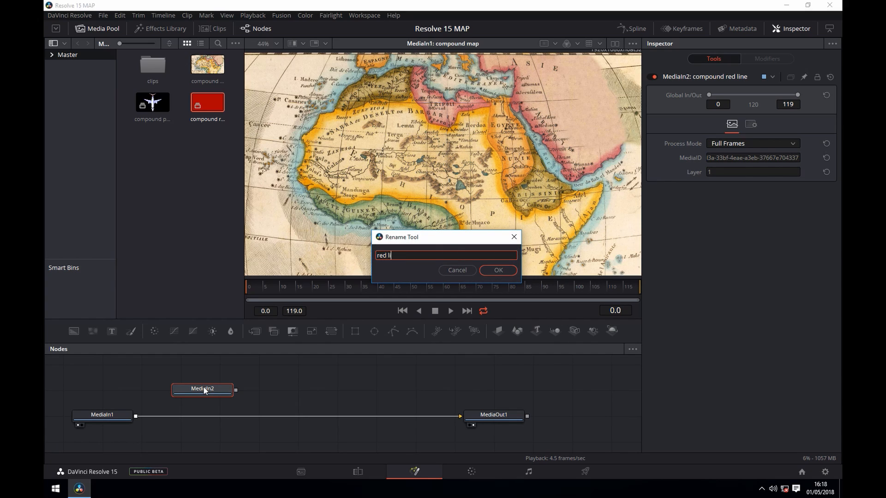
type("ine")
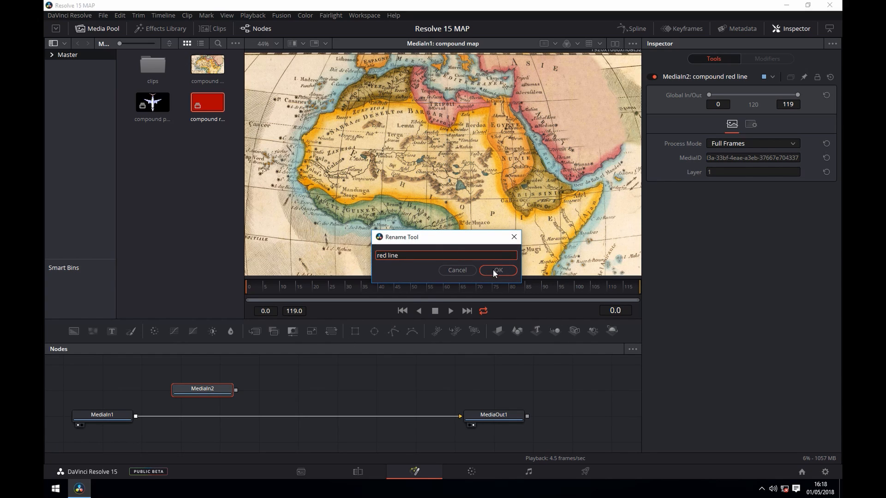
left_click(497, 270)
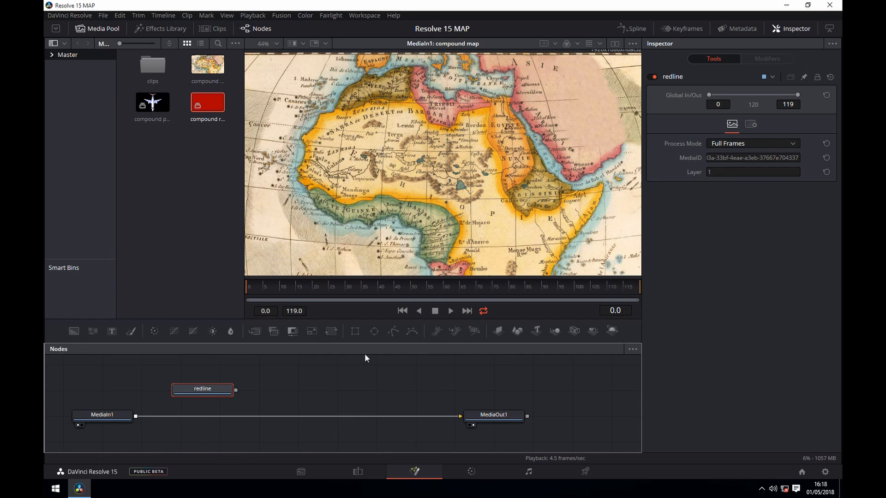
- Add the plane clip as a node named 'plane' and rename the map node 'map'
left_click(151, 102)
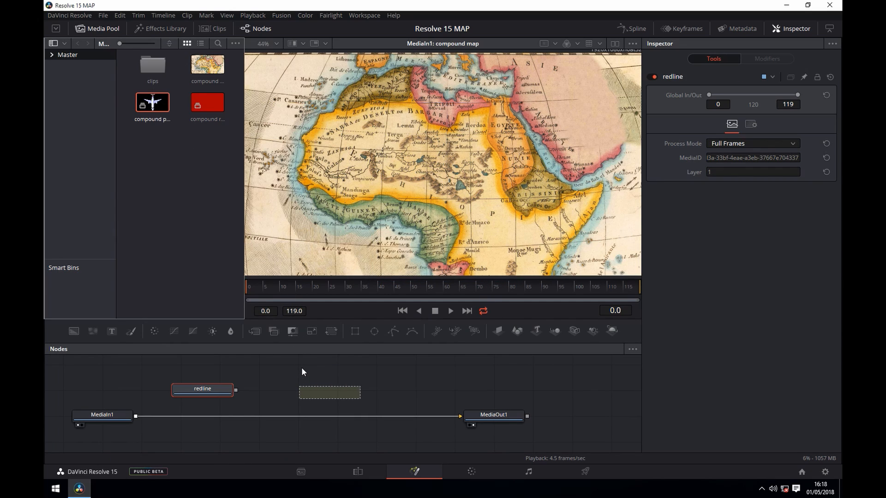
left_click(329, 392)
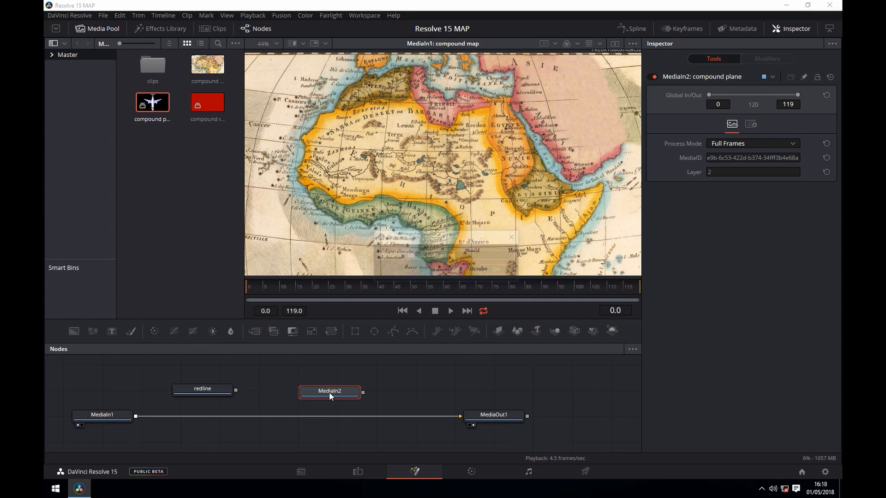
type("plane")
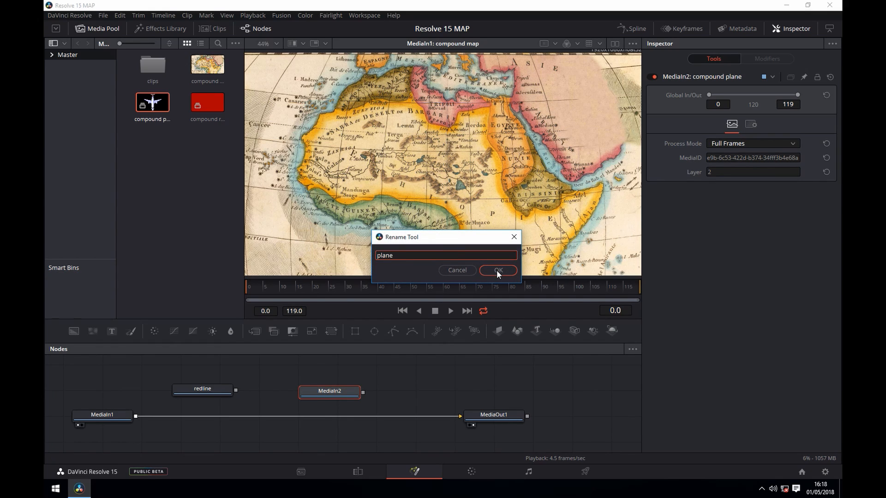
left_click(497, 270)
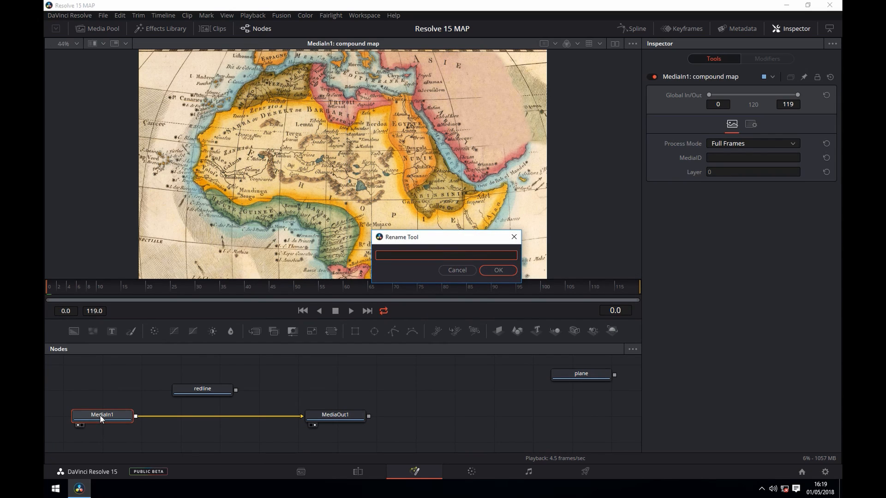
type("map")
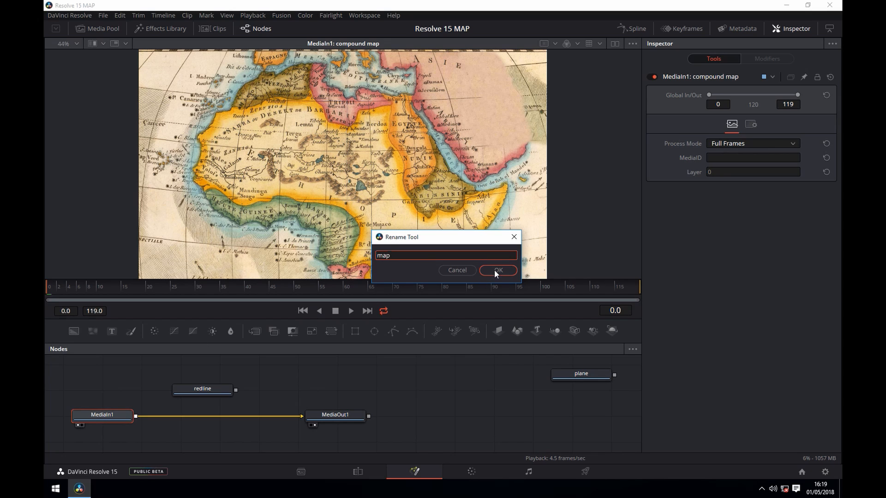
left_click(497, 271)
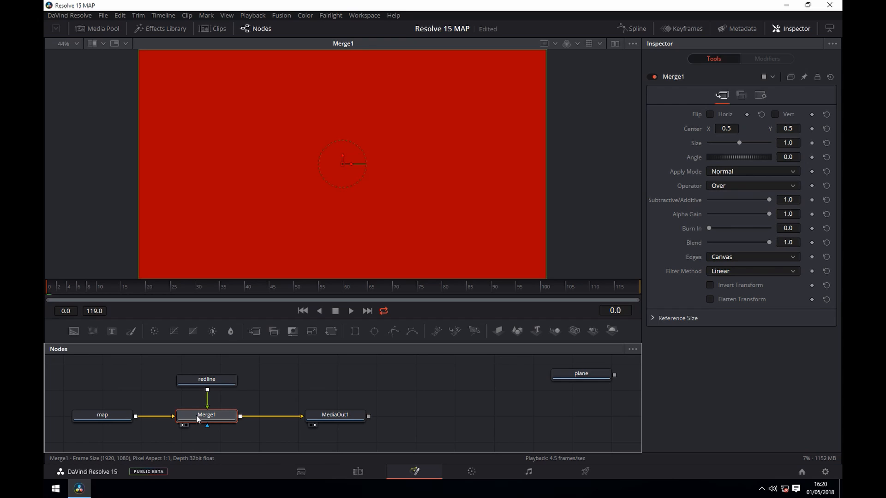
- Search the tool browser for a Shadow tool to add after the merge
type("Shadow")
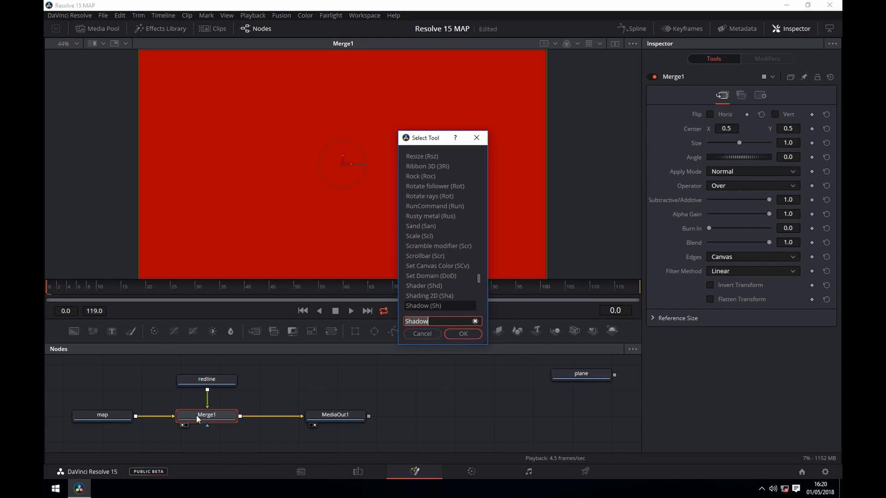
- Add a Mask Paint tool and draw a PolylineStroke curving across Africa
left_click(475, 321)
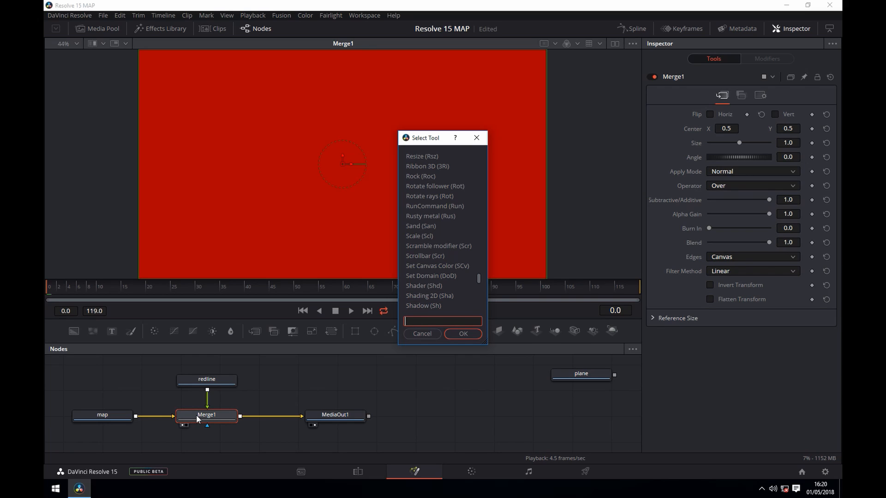
type("paint")
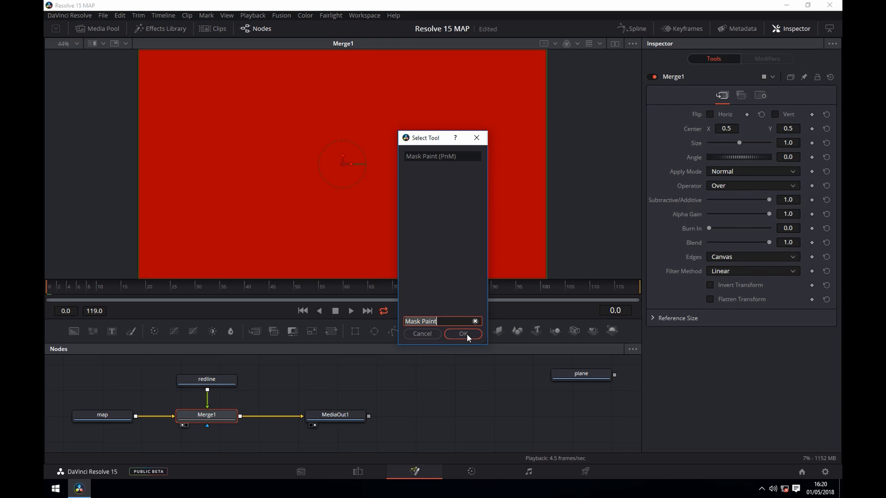
left_click(463, 333)
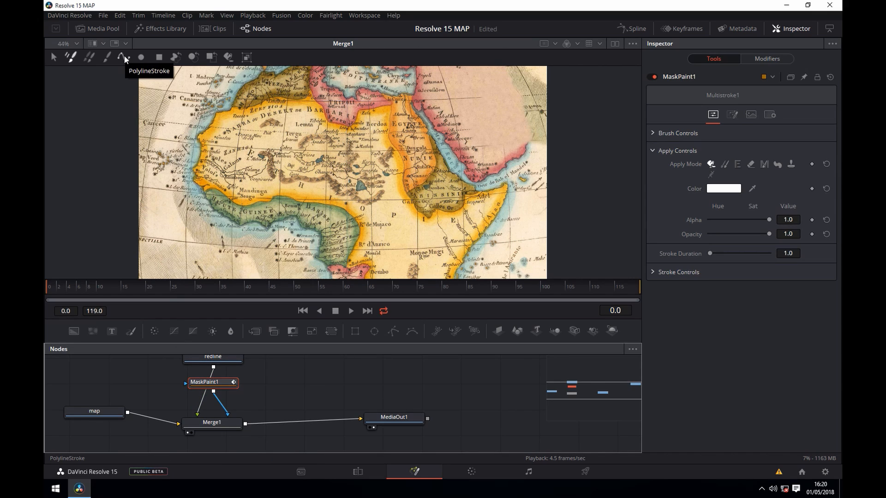
left_click(123, 57)
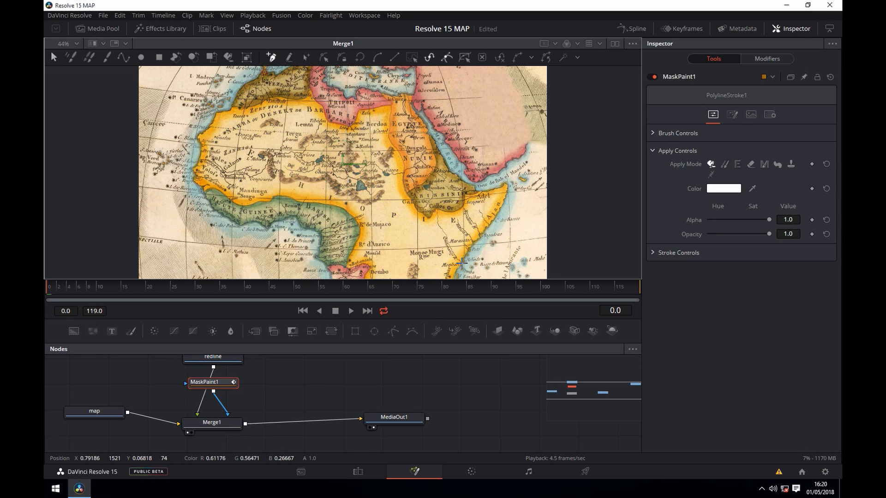
left_click_drag(264, 70, 460, 261)
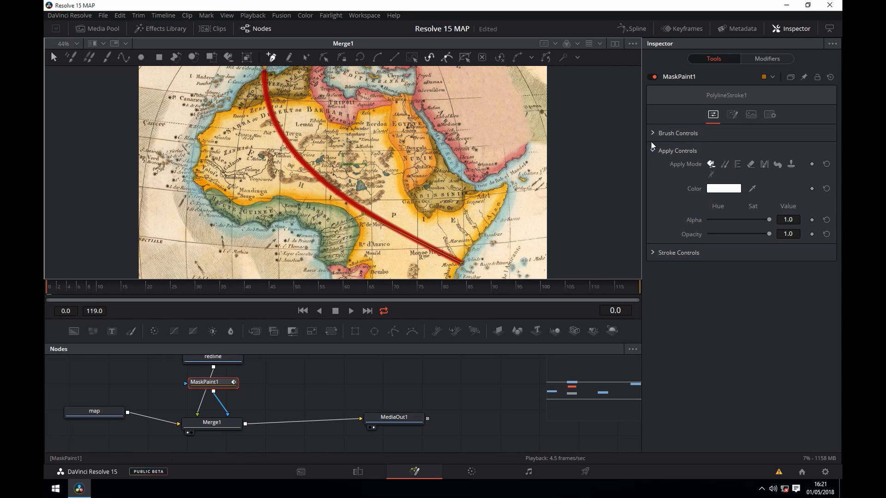
- Make the brush round and thin the red line to a fine stroke
left_click(653, 132)
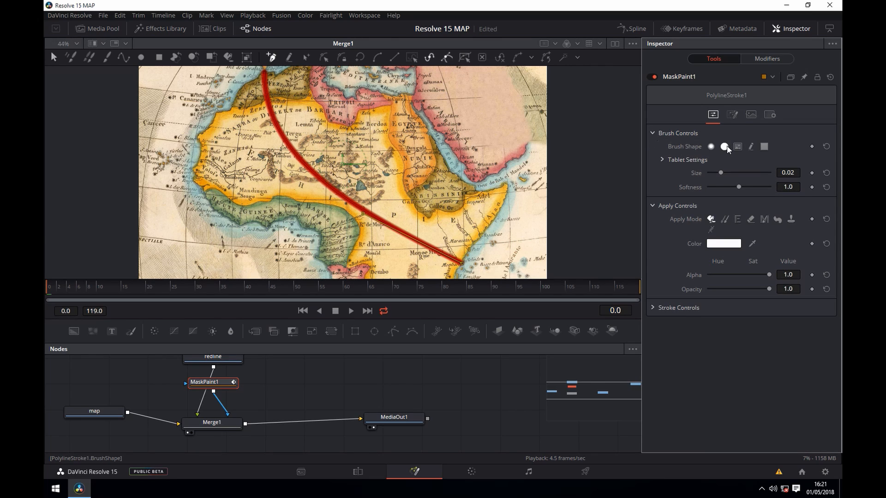
left_click(725, 147)
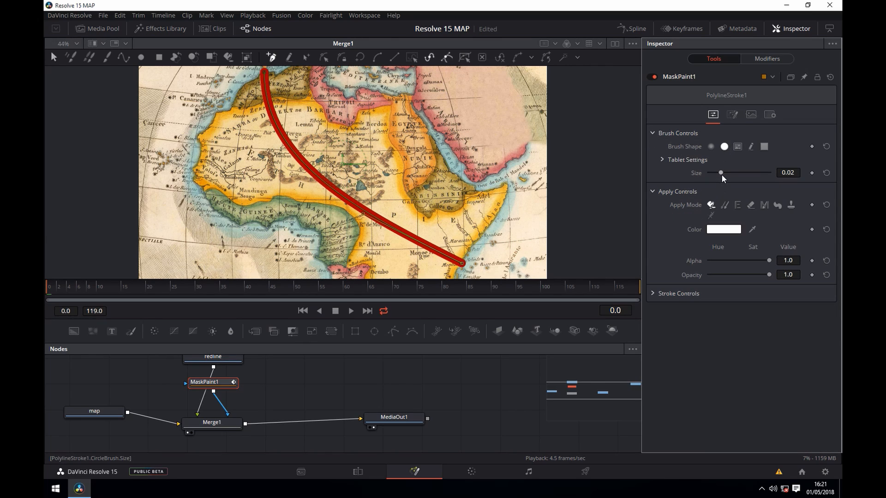
left_click_drag(720, 172, 716, 173)
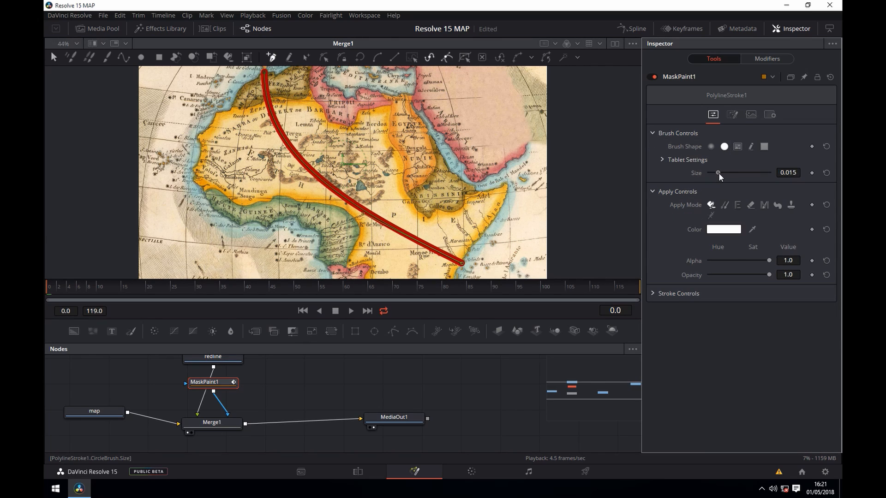
left_click_drag(719, 172, 714, 172)
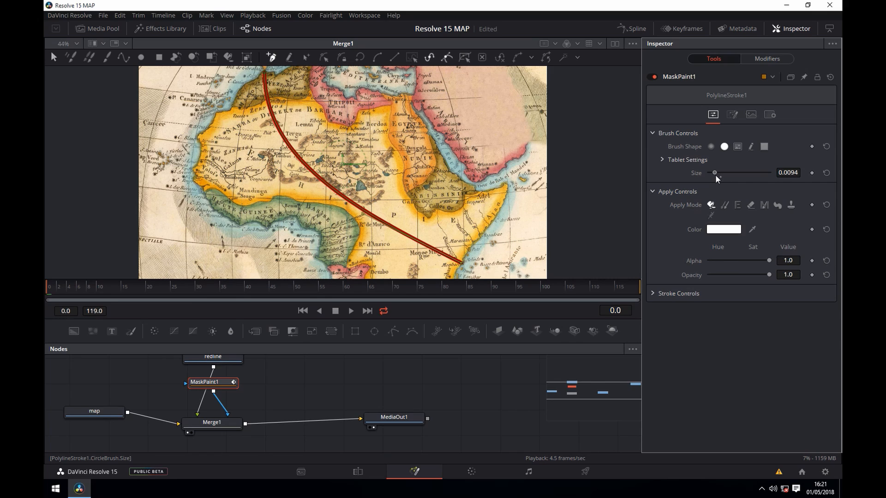
left_click_drag(718, 172, 713, 173)
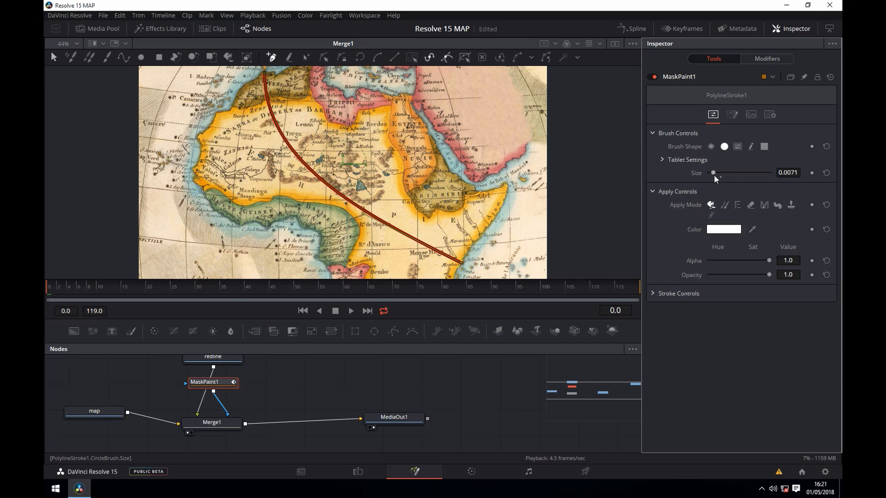
mouse_move(585, 184)
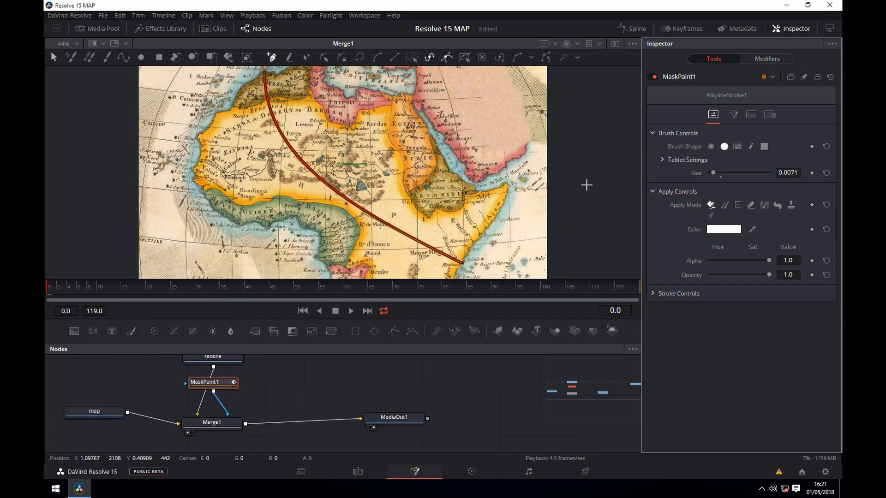
- Space the stroke out into dots, then show the MediaOut1 composite
left_click(678, 293)
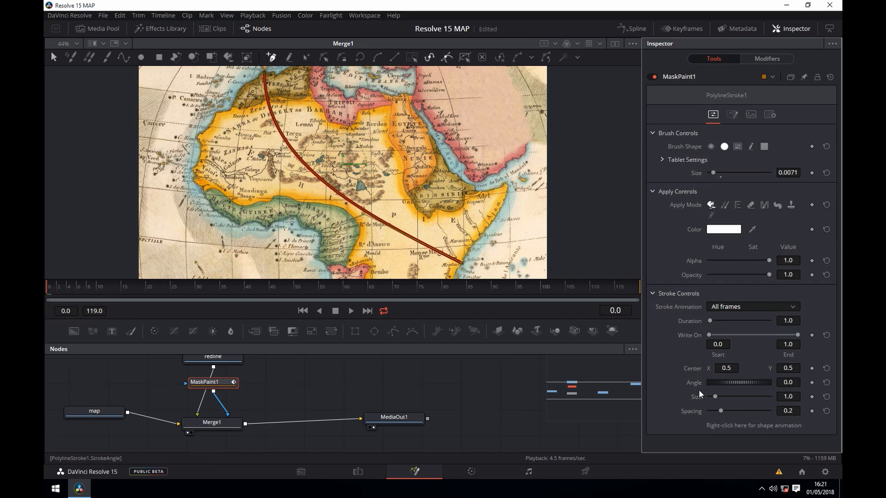
left_click_drag(720, 411, 724, 410)
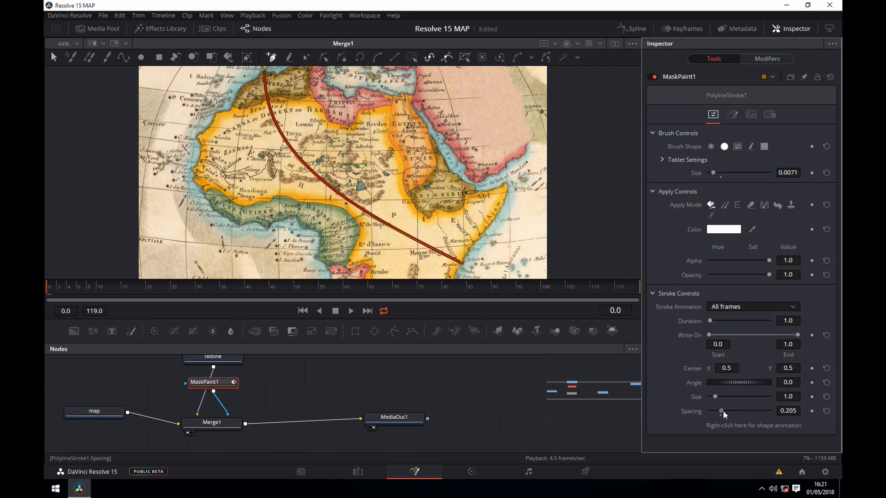
left_click_drag(720, 411, 748, 411)
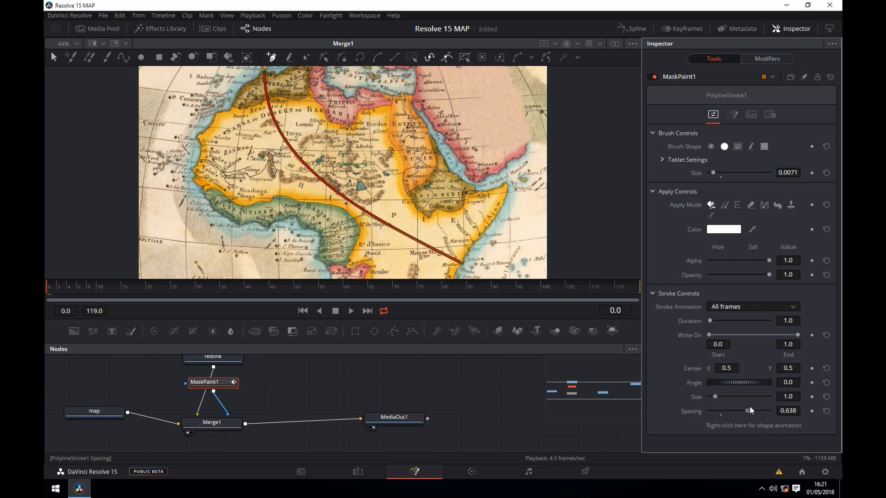
left_click_drag(748, 411, 768, 410)
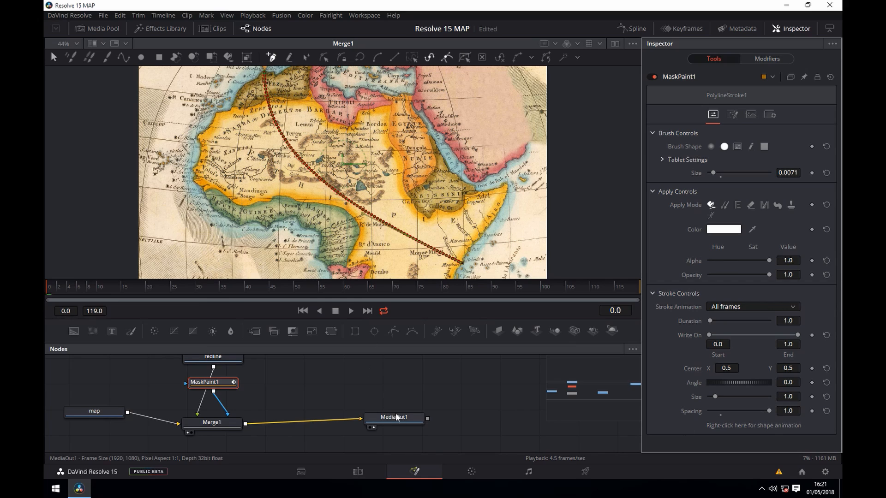
left_click(394, 417)
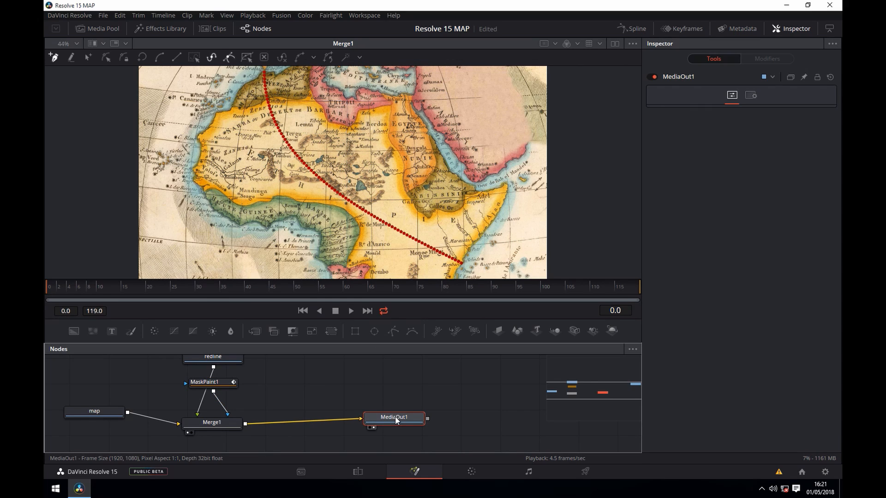
- Keyframe MaskPaint1's Write On End at 0 on the first frame
left_click(204, 382)
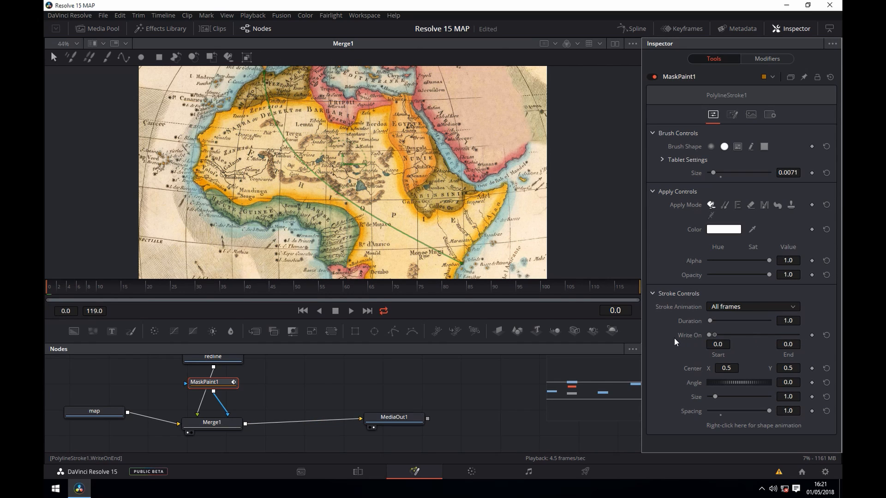
left_click_drag(712, 334, 773, 334)
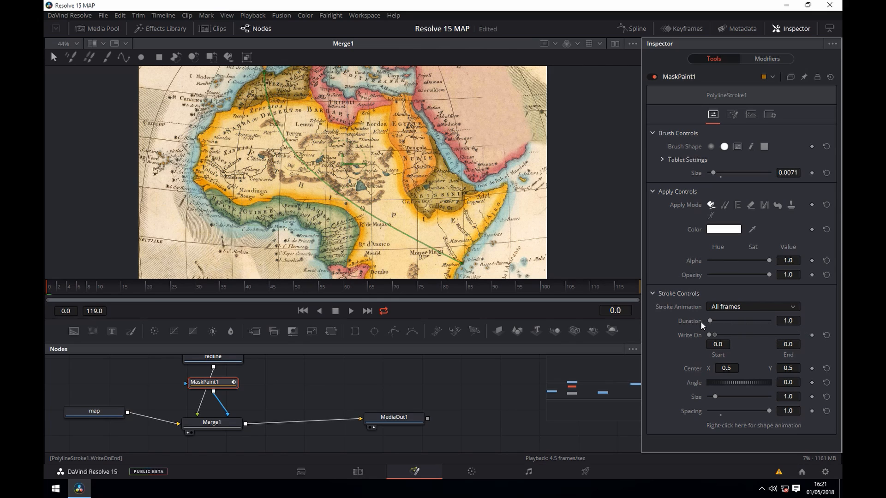
left_click_drag(709, 334, 797, 334)
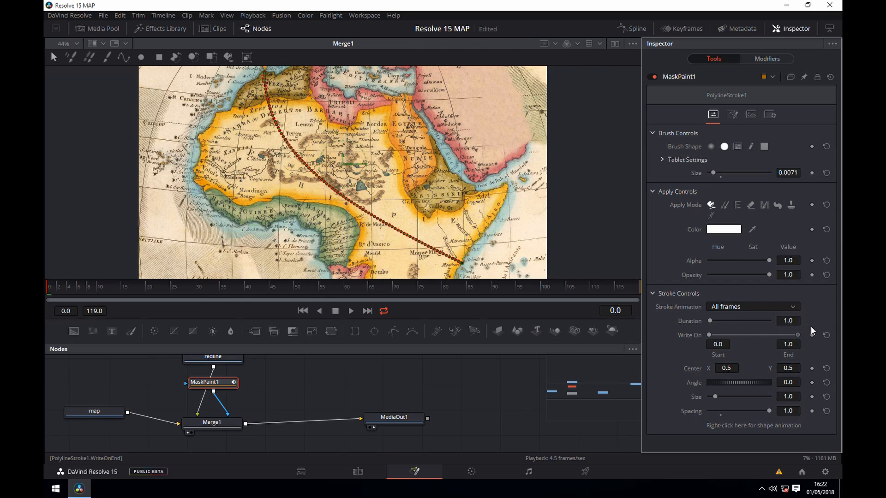
left_click_drag(797, 335, 710, 335)
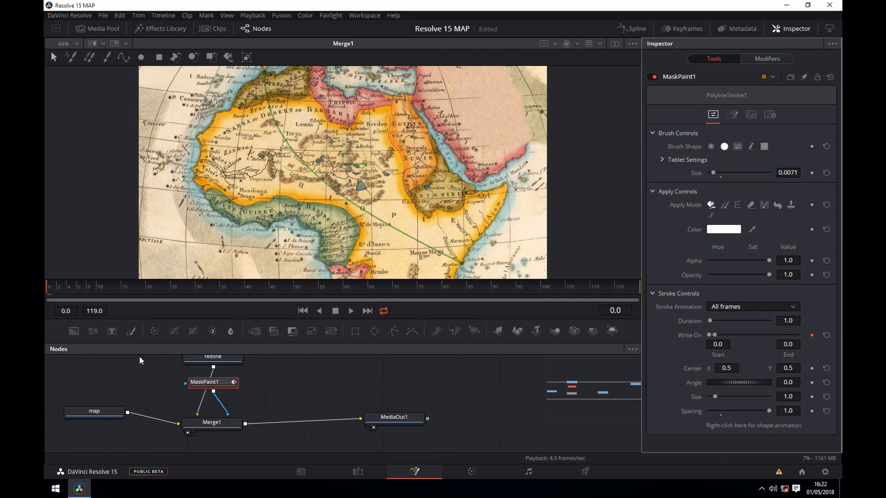
mouse_move(47, 291)
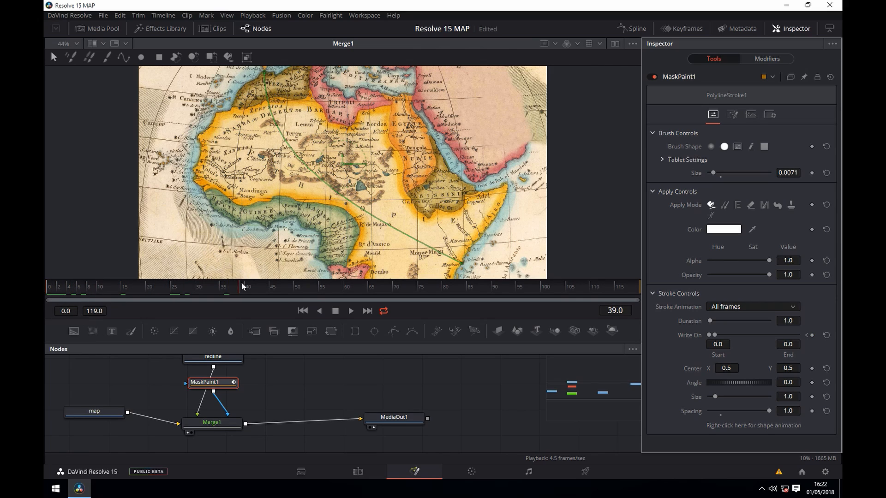
- Set Write On End to 1 at frame 80 and play back the write-on
left_click(397, 286)
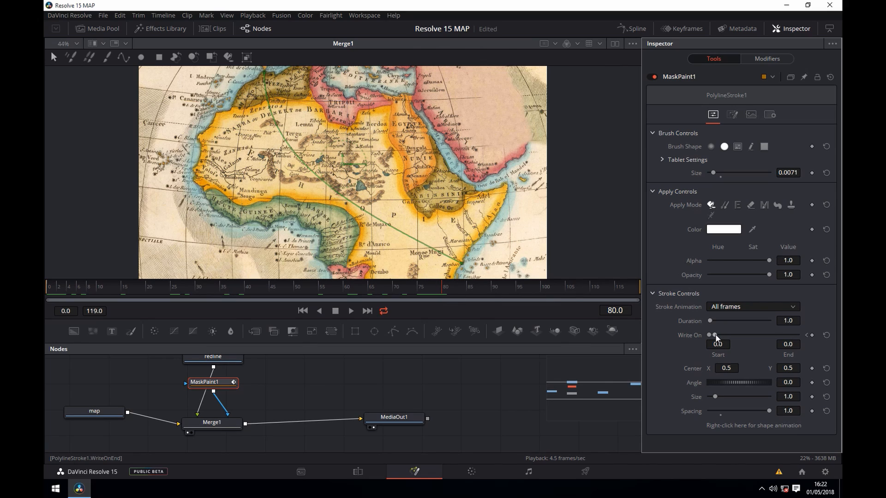
left_click_drag(716, 335, 796, 334)
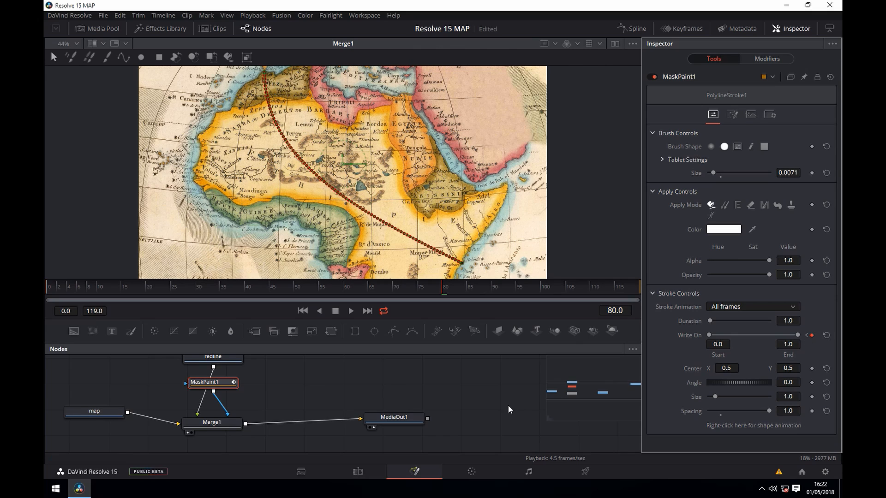
left_click(394, 417)
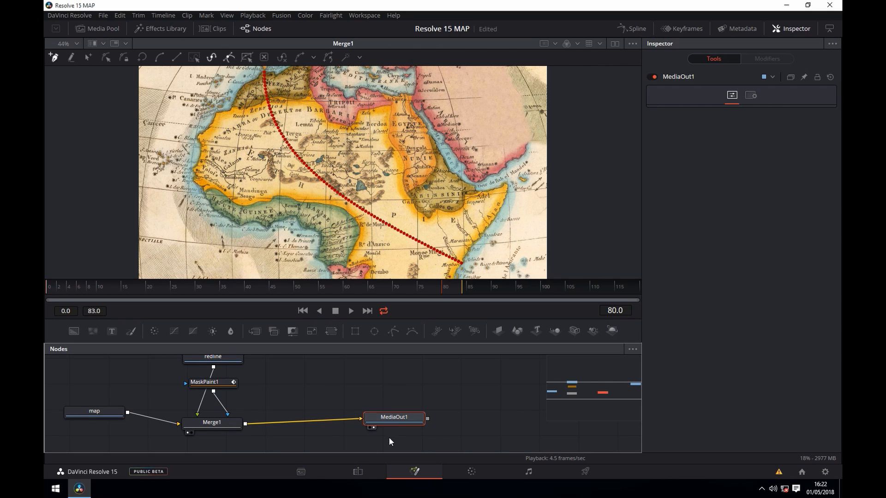
left_click(350, 311)
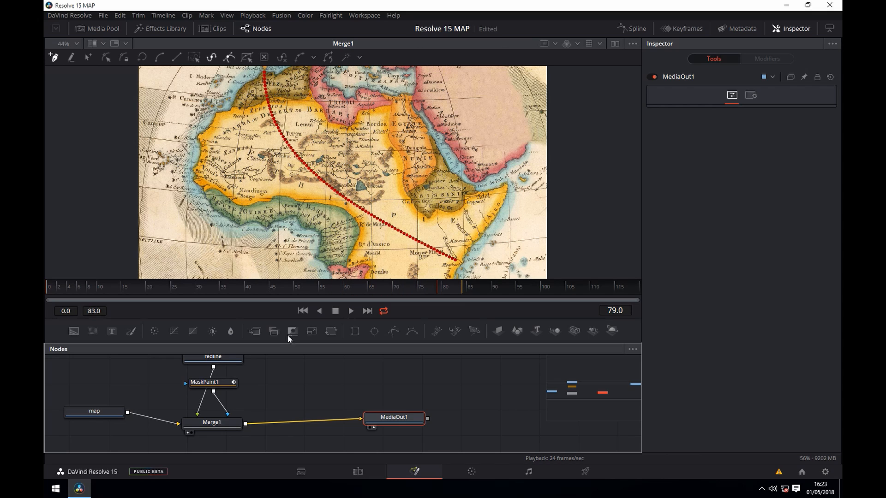
- Reselect MaskPaint1 to review its Write On keyframe options
left_click(213, 382)
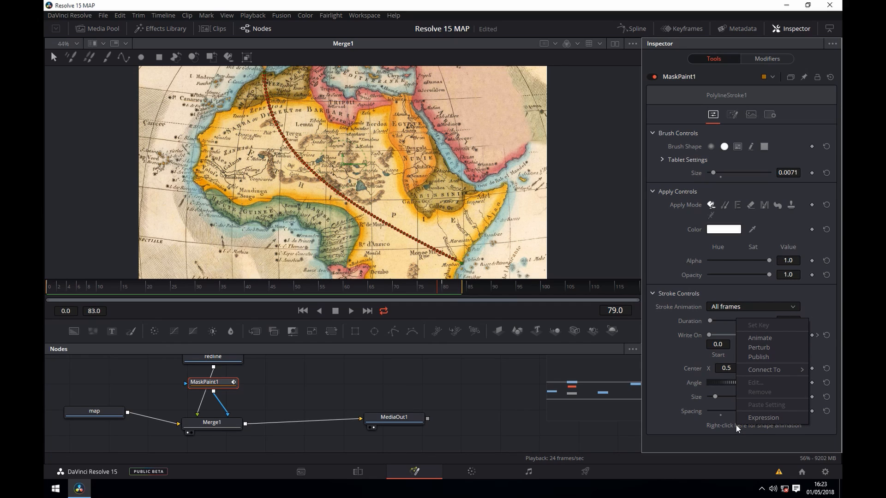
mouse_move(759, 356)
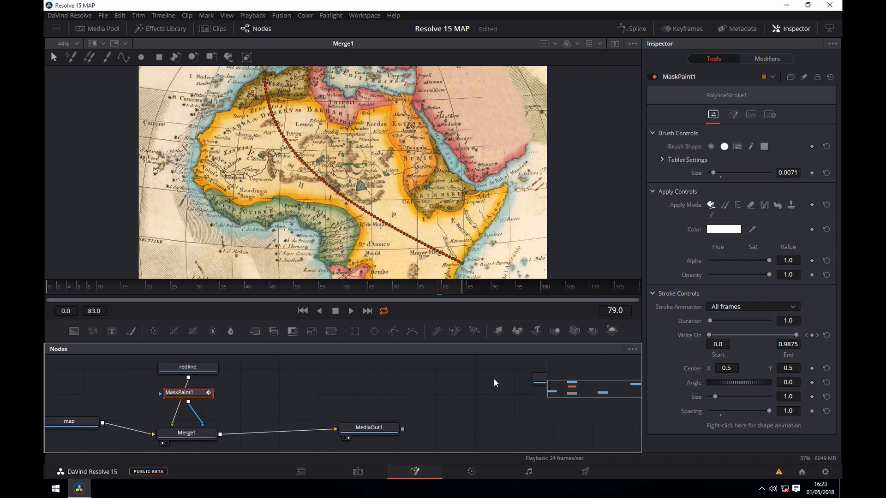
mouse_move(538, 384)
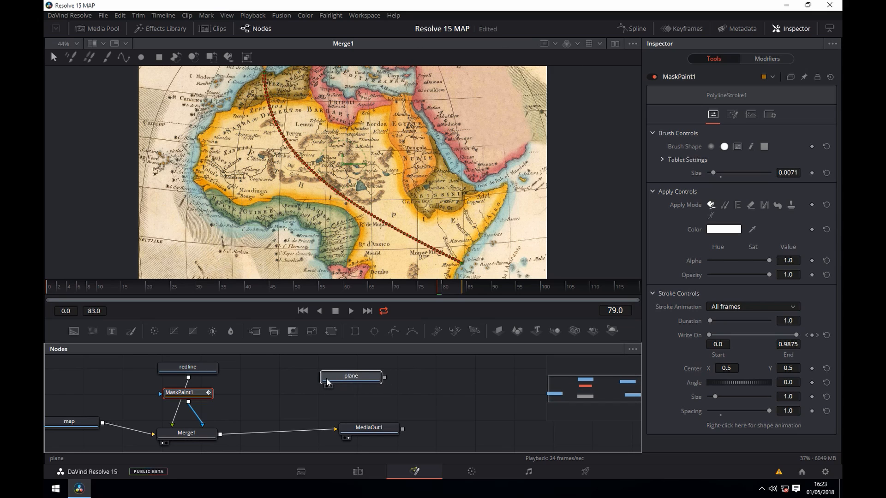
- Select the added plane node and view Merge2 with the plane over the map
left_click(351, 379)
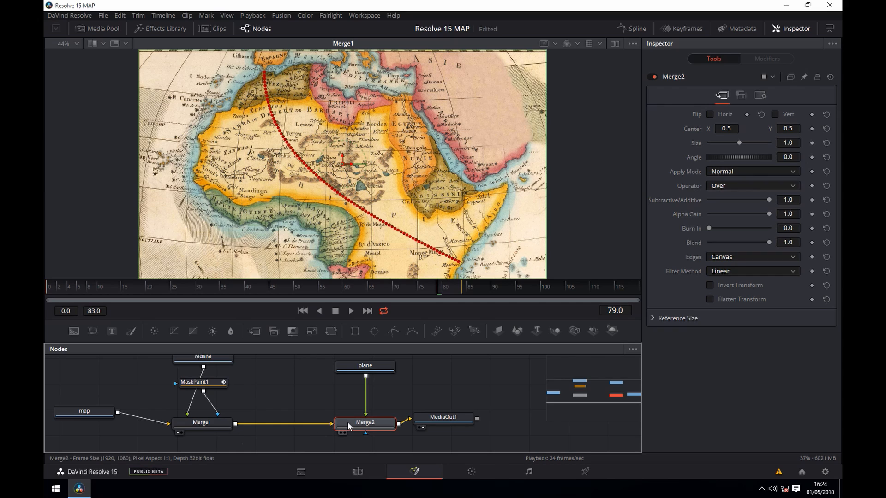
left_click(366, 421)
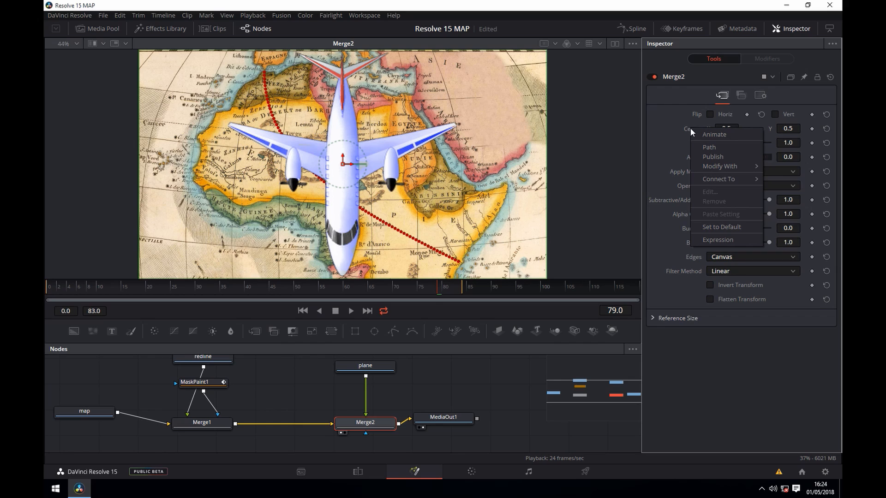
mouse_move(708, 147)
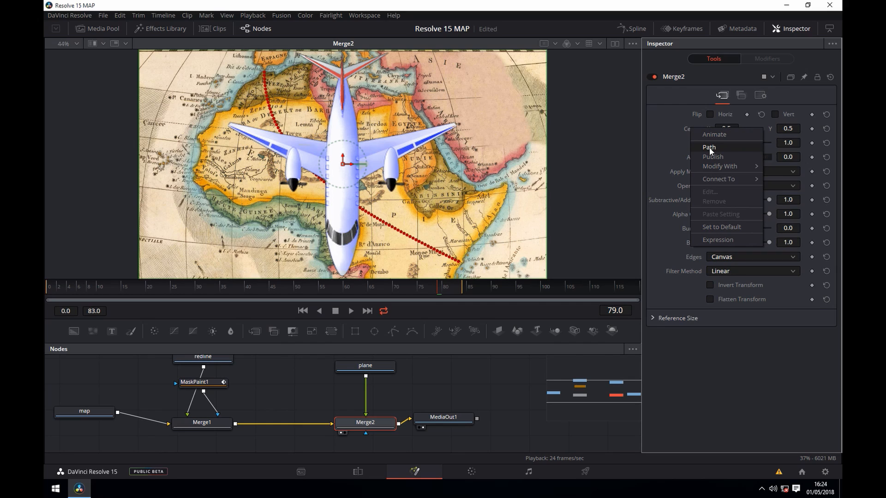
- Give Merge2's Center a Path modifier connected to PolylineStroke1's polyline
left_click(709, 147)
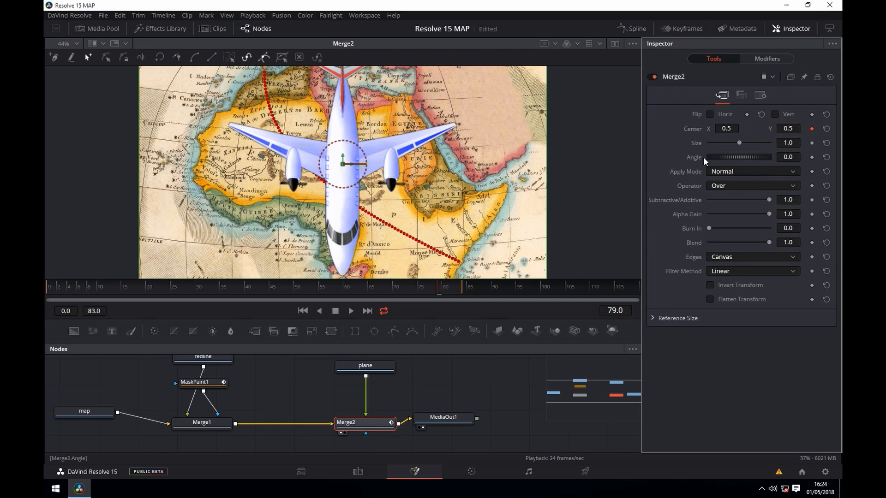
left_click(766, 59)
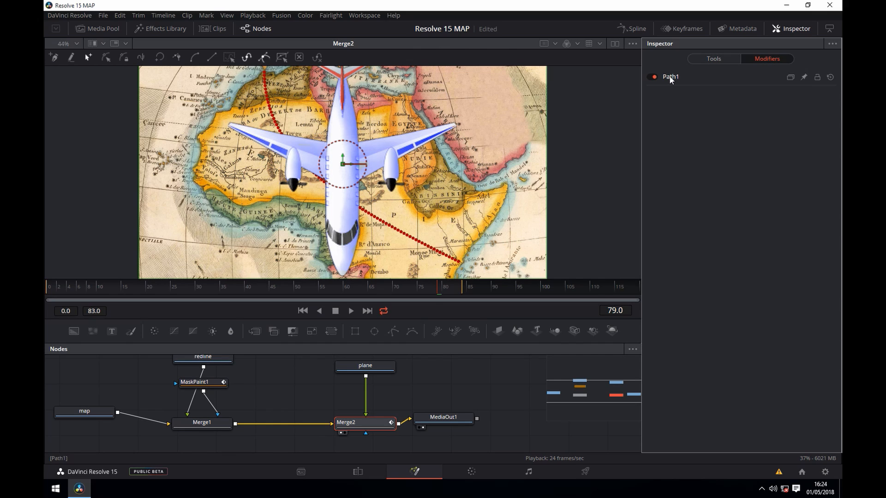
left_click(669, 76)
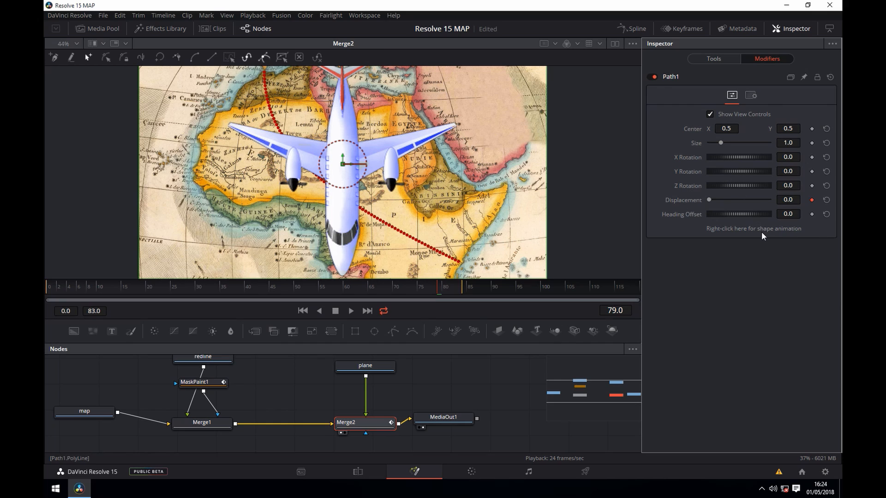
right_click(753, 228)
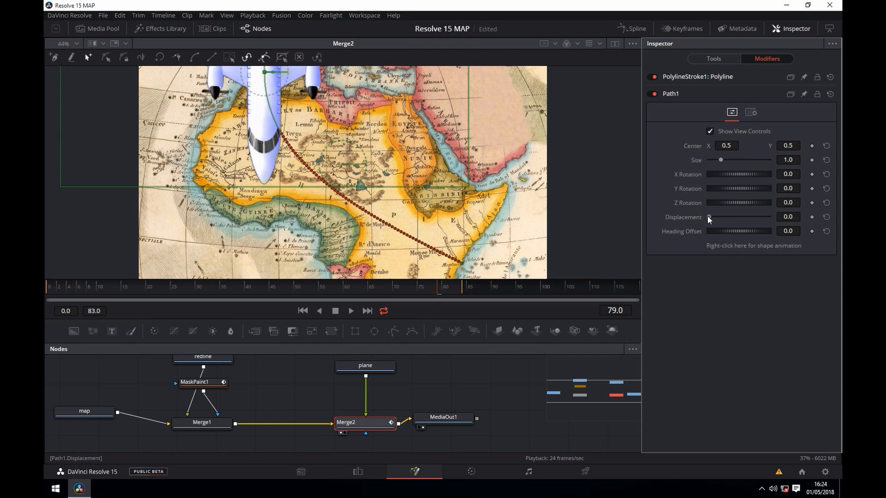
- Scrub the path Displacement along the line and return it to 0
left_click_drag(721, 216, 747, 216)
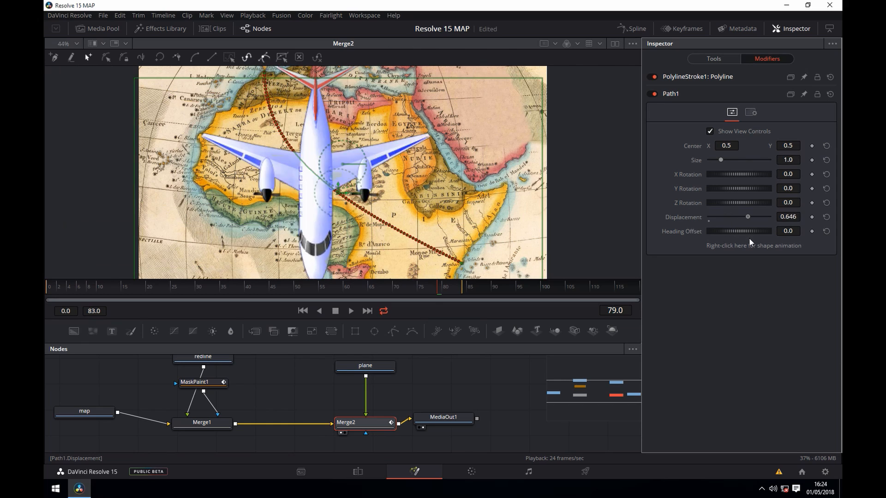
left_click_drag(747, 216, 708, 216)
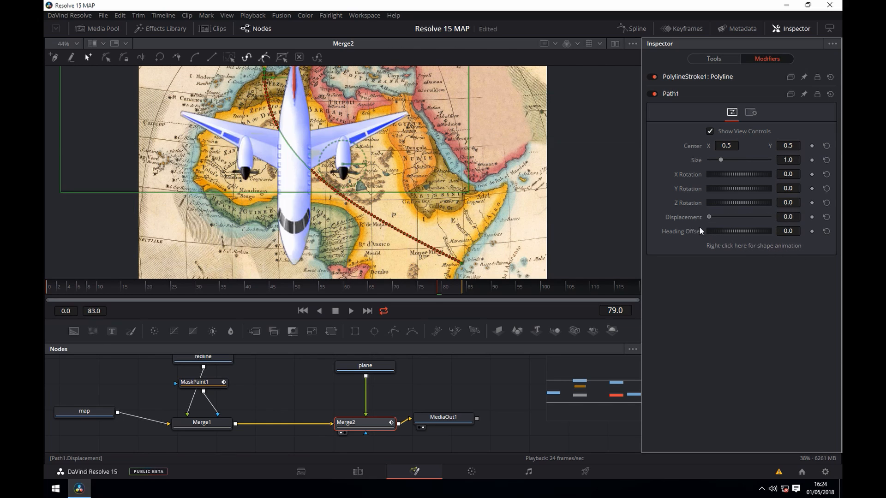
left_click_drag(709, 216, 740, 216)
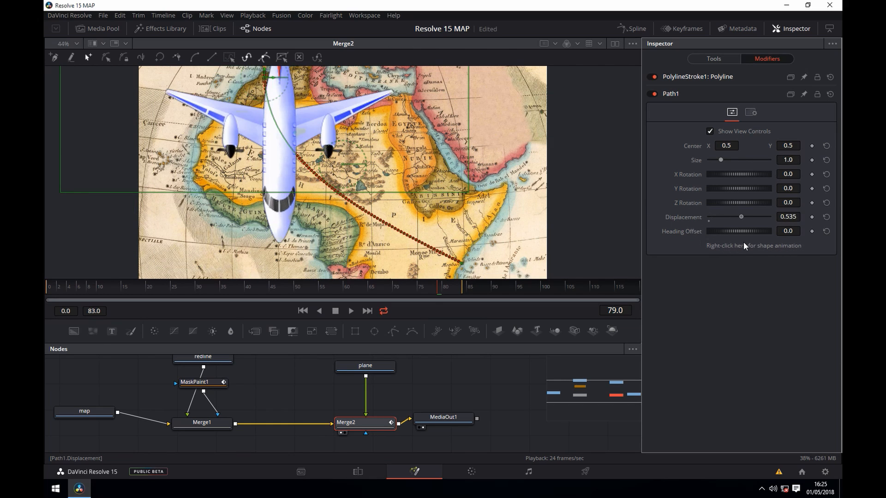
left_click_drag(740, 216, 731, 216)
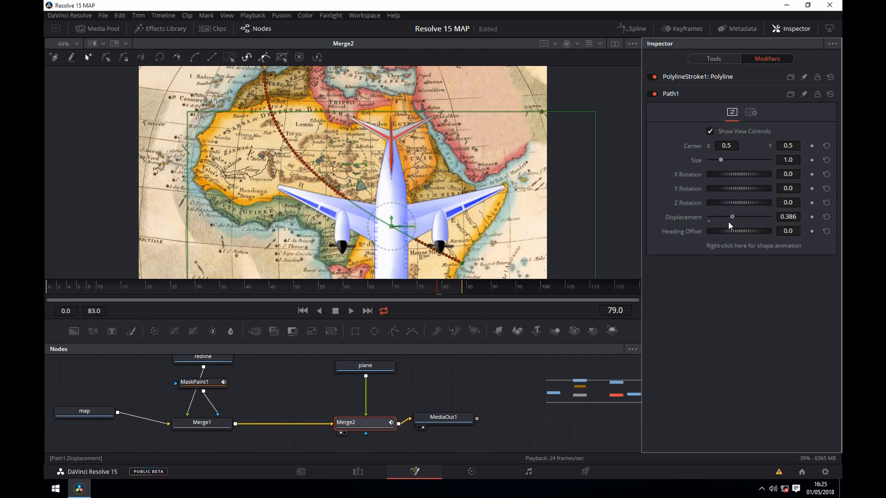
left_click_drag(732, 216, 709, 216)
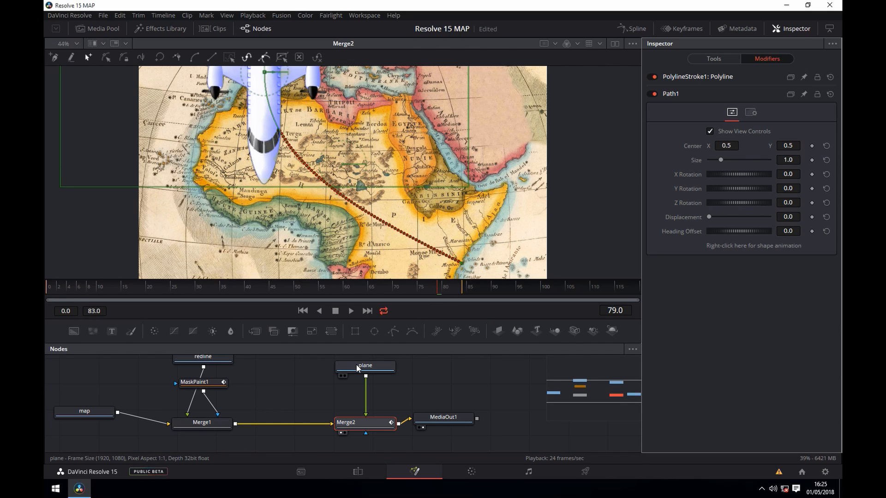
- Add a Transform after the plane and shrink its Size to 0.2
left_click(365, 365)
type("Mask Pain")
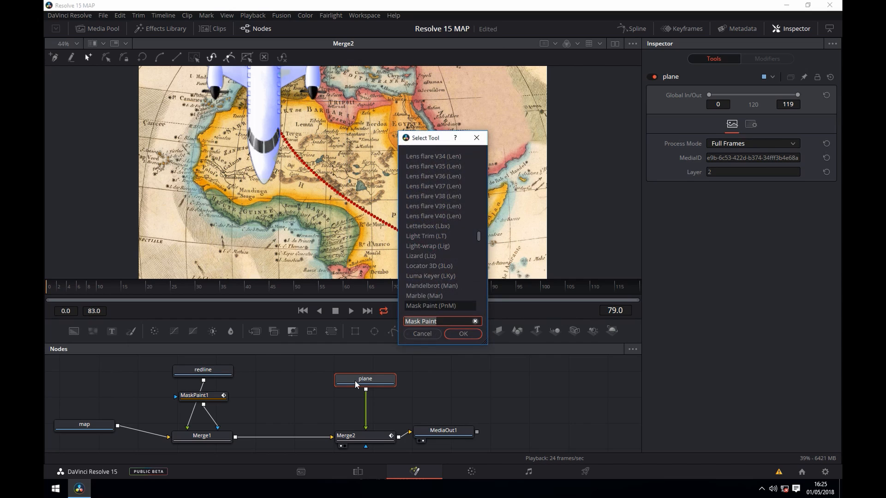
type("trans")
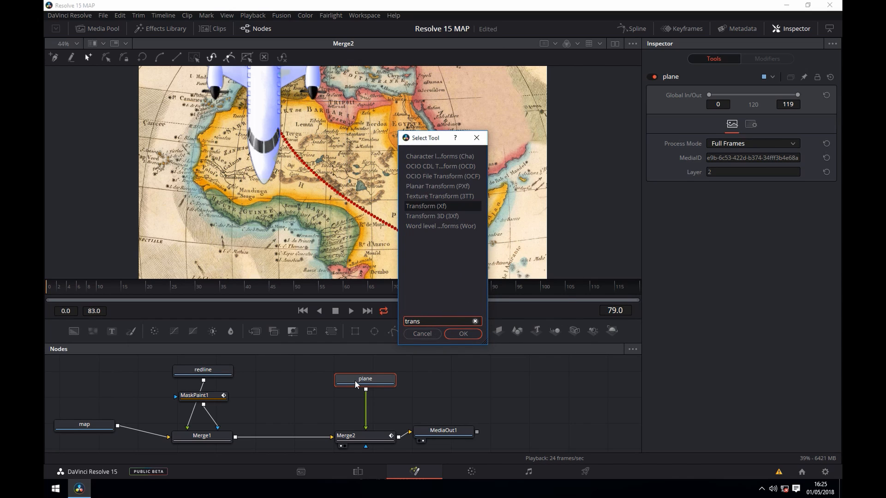
mouse_move(419, 209)
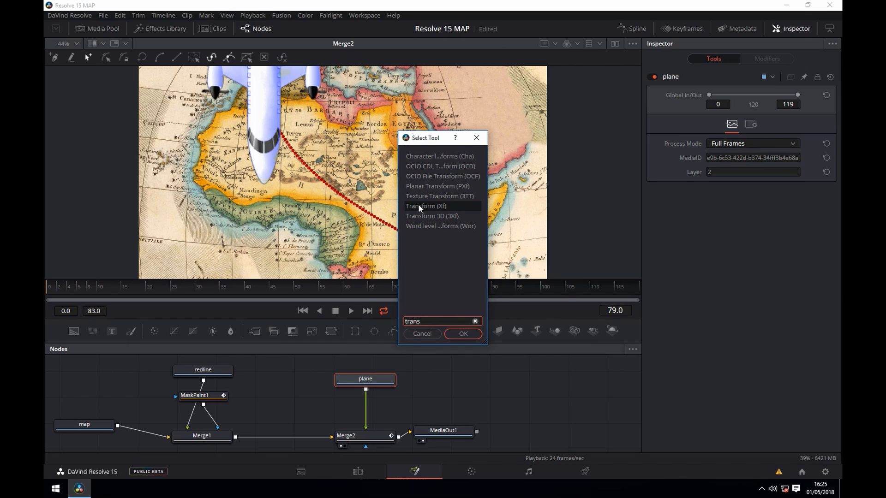
left_click(463, 333)
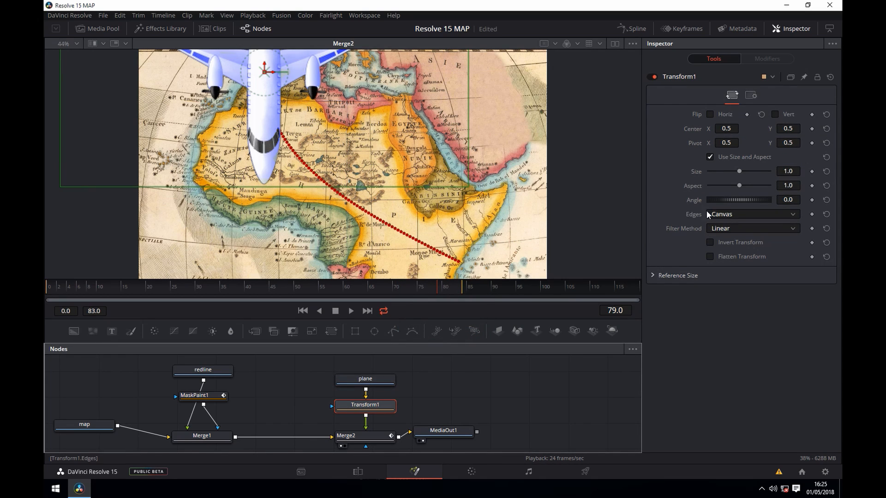
left_click_drag(739, 172, 737, 172)
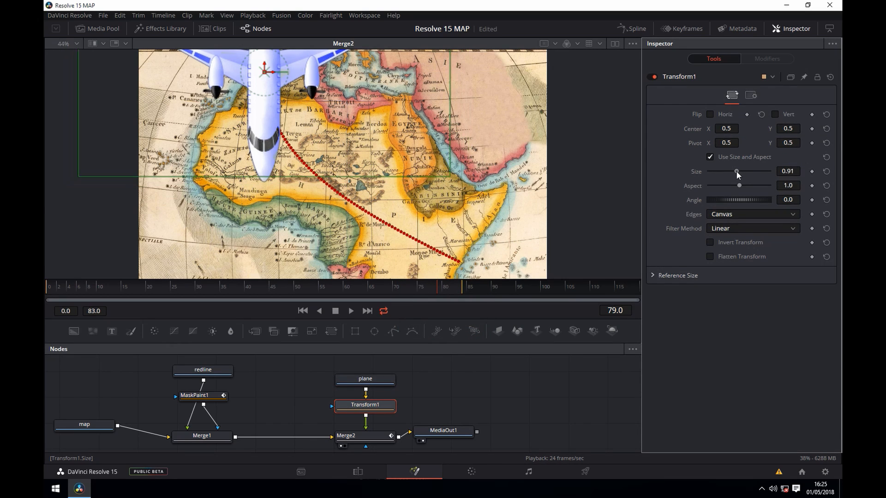
left_click_drag(736, 172, 718, 171)
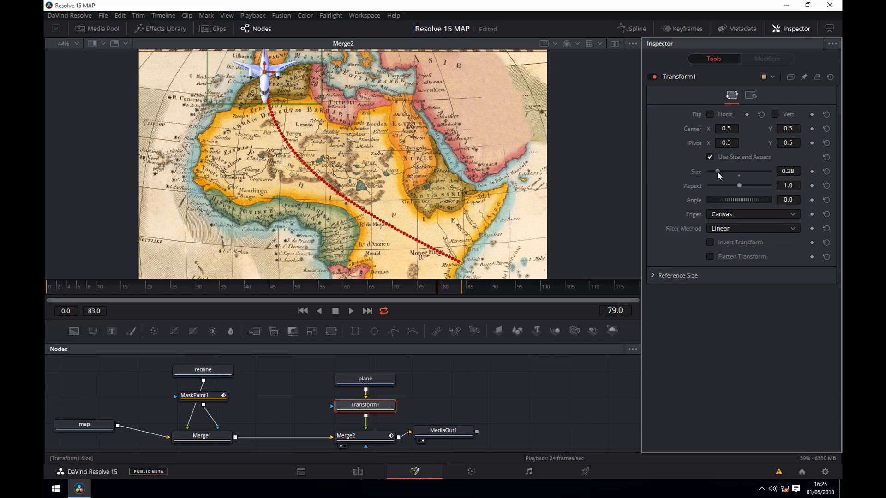
left_click_drag(723, 172, 714, 171)
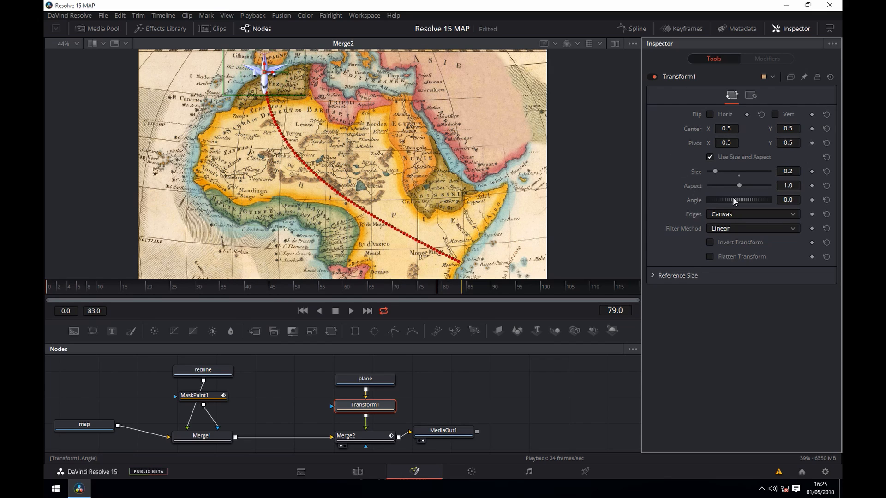
left_click_drag(729, 199, 740, 199)
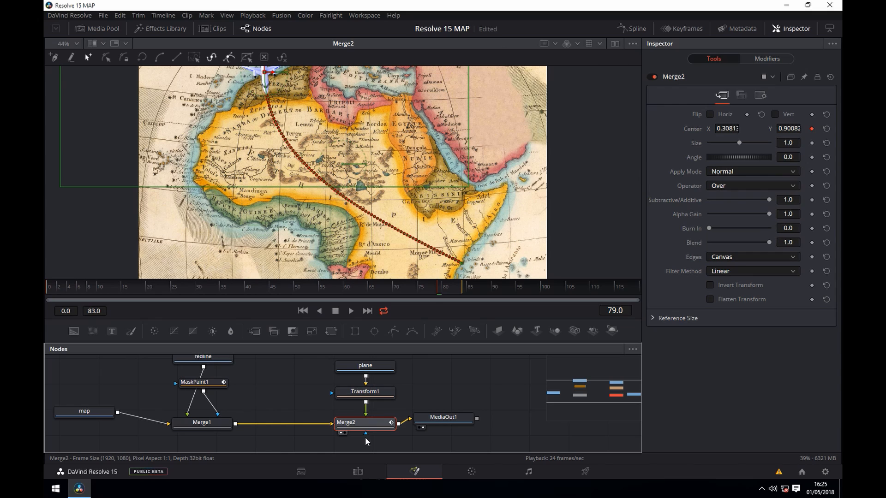
left_click(767, 59)
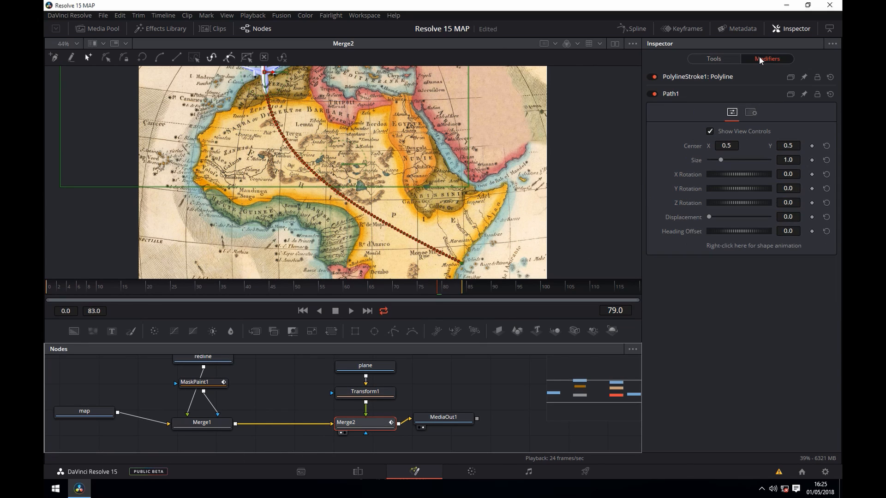
left_click_drag(711, 217, 718, 217)
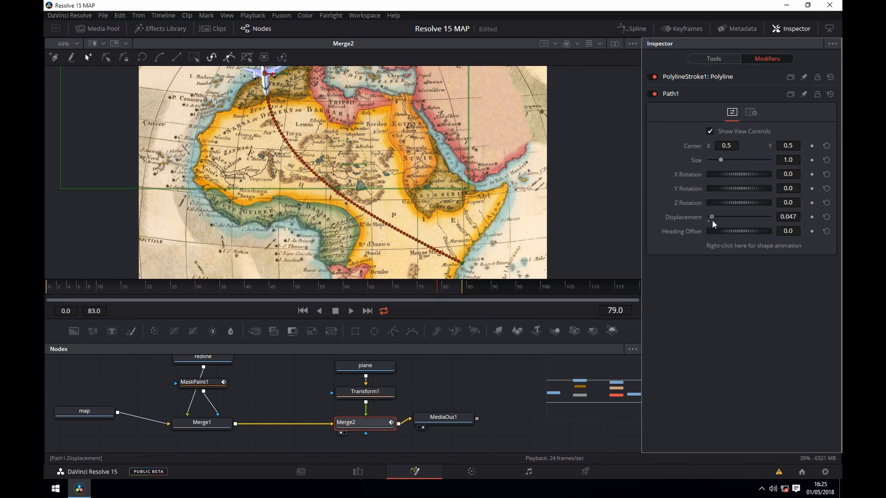
left_click_drag(711, 216, 768, 216)
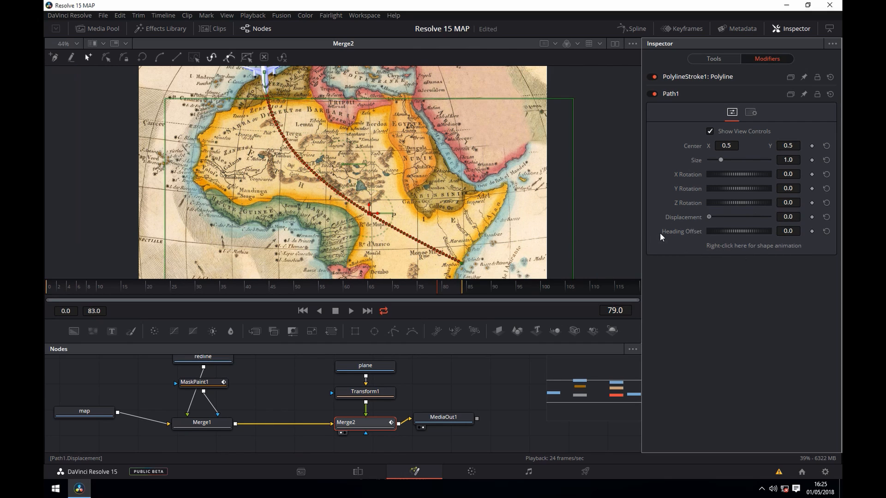
left_click_drag(708, 217, 769, 216)
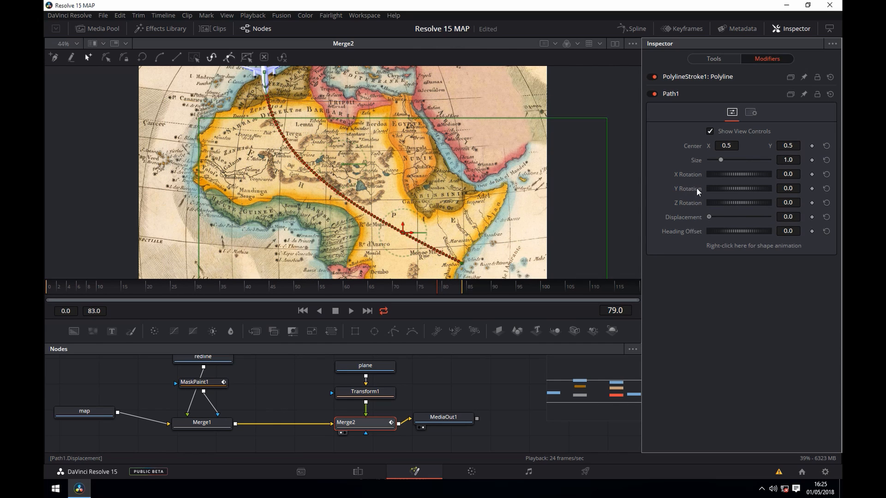
left_click_drag(724, 216, 745, 216)
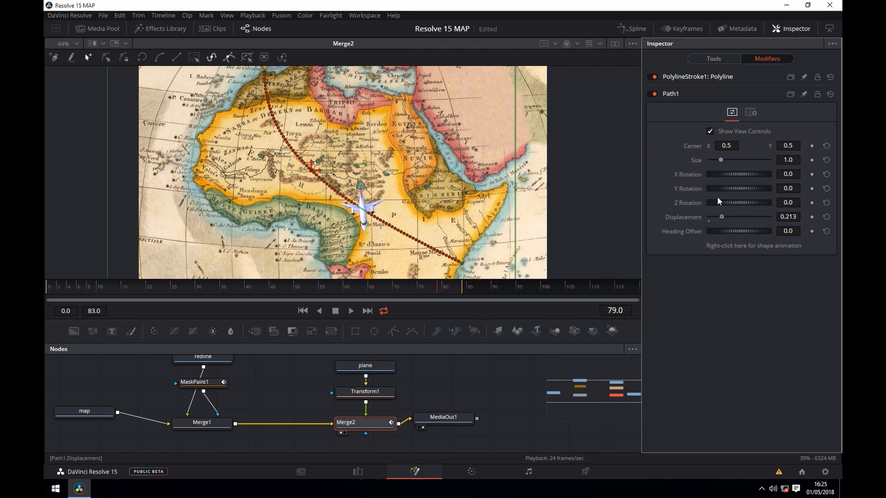
left_click(713, 58)
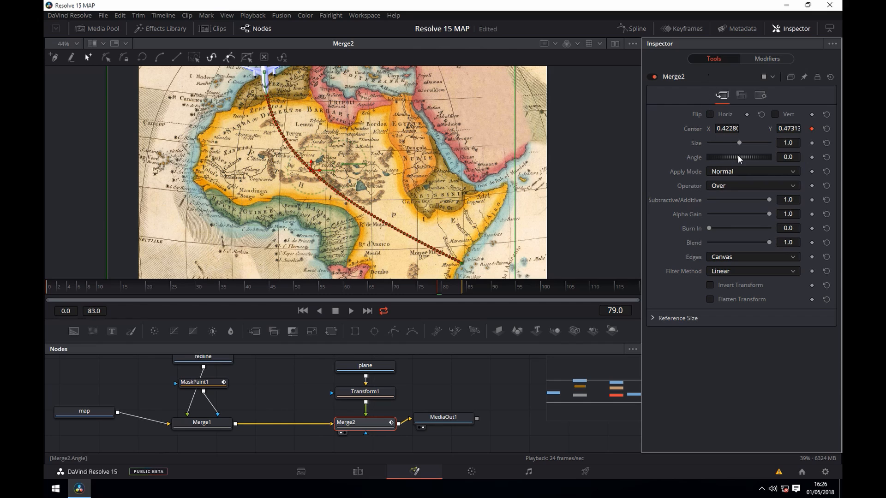
- Connect Merge2's Angle to Path1 and rotate the plane's Transform1 angle to about 93.9°
right_click(738, 157)
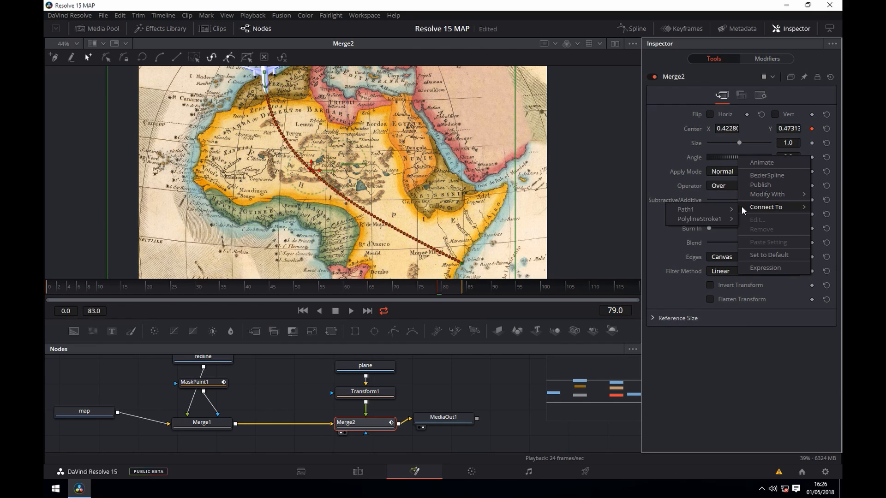
mouse_move(766, 207)
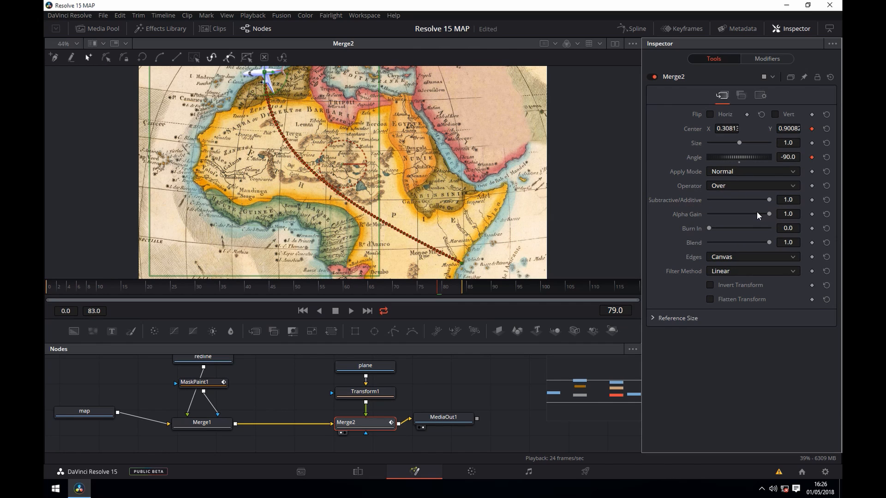
mouse_move(387, 77)
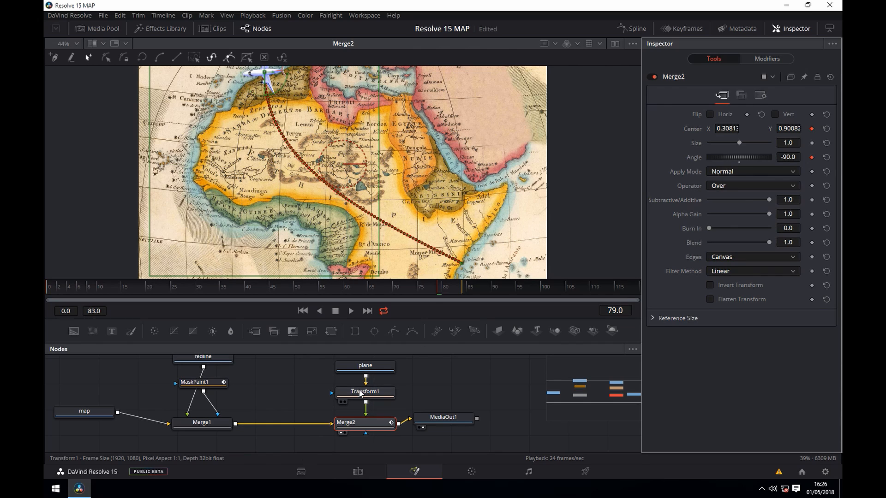
left_click(365, 391)
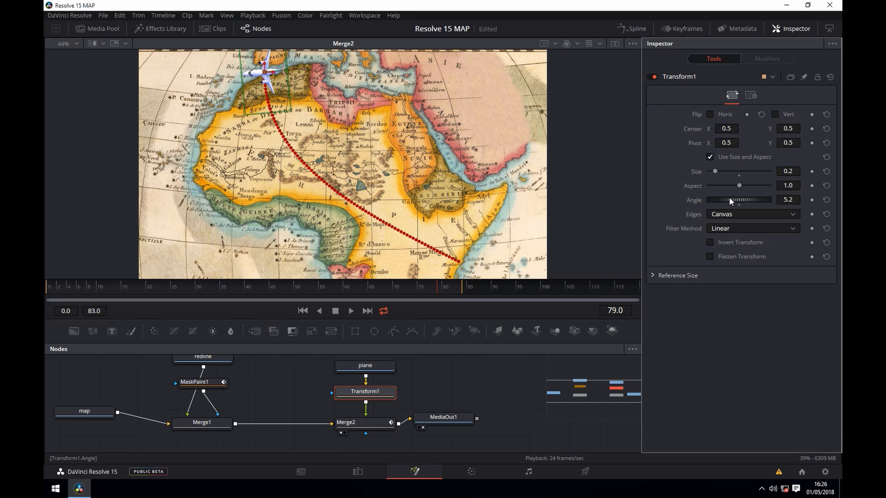
left_click_drag(734, 199, 751, 199)
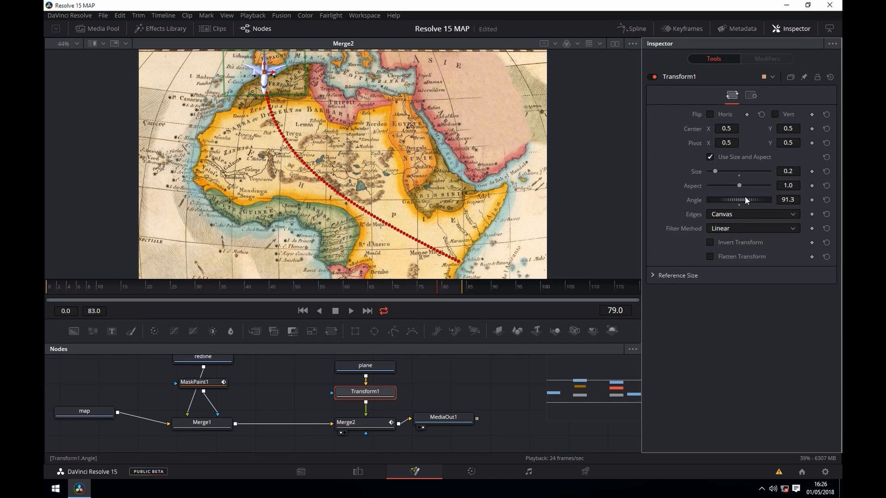
left_click_drag(734, 200, 745, 199)
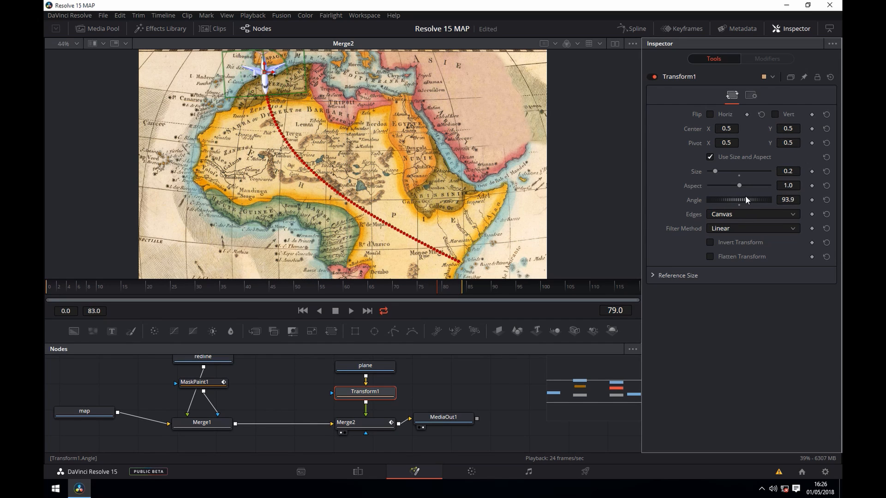
mouse_move(743, 200)
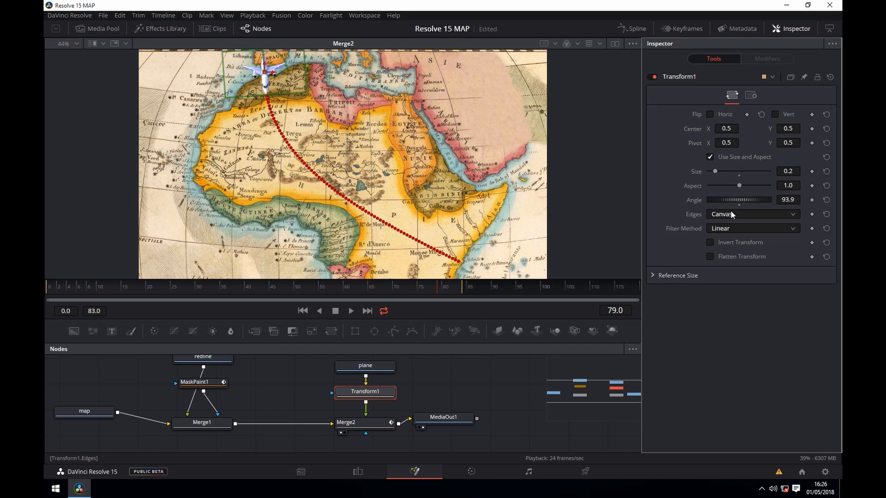
left_click(346, 422)
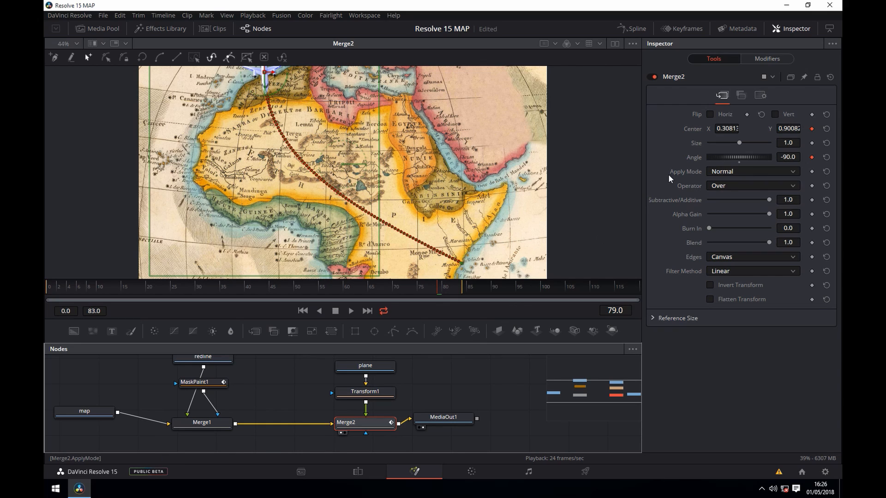
- Keyframe Path1 Displacement at 0 on frame 0 so the plane starts at the line's origin
left_click(766, 58)
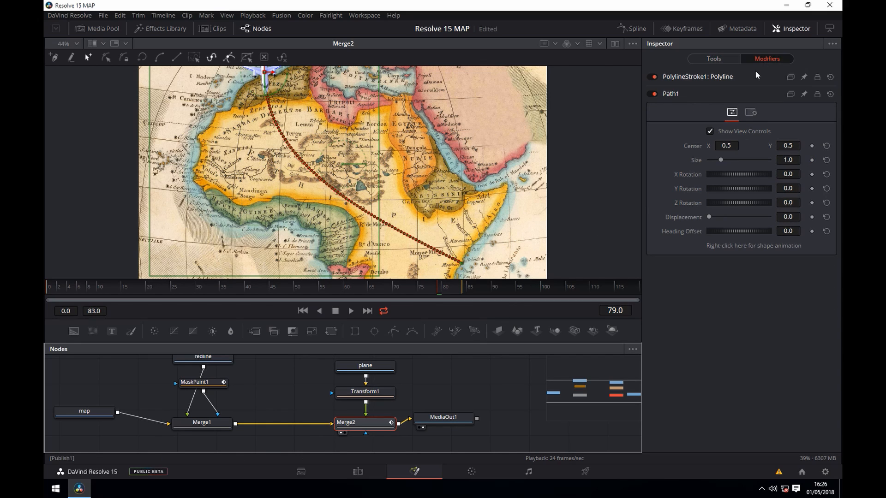
left_click_drag(708, 216, 713, 216)
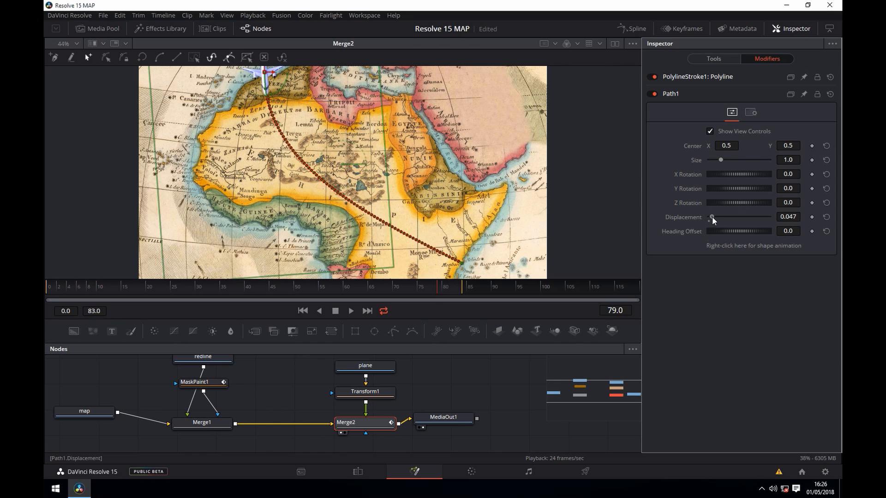
left_click_drag(712, 216, 768, 216)
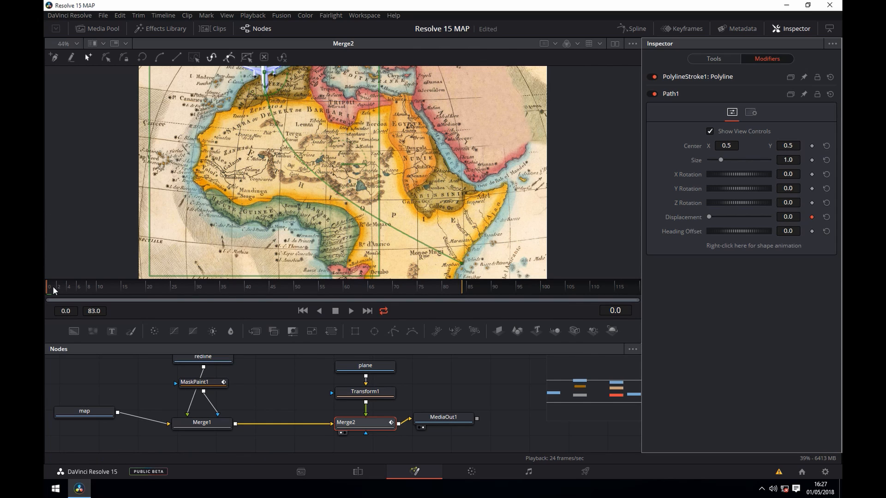
left_click(395, 286)
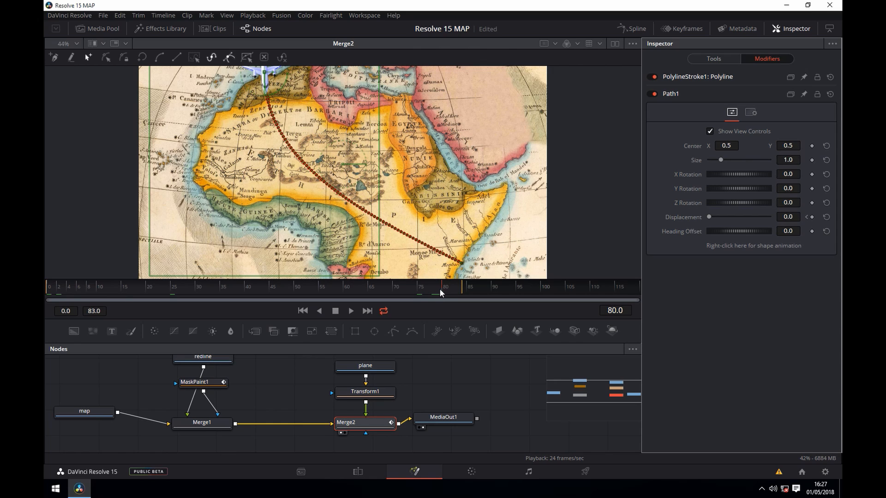
- At frame 80 set Displacement to 1.0, carrying the plane to the dotted line's end
left_click_drag(709, 216, 734, 215)
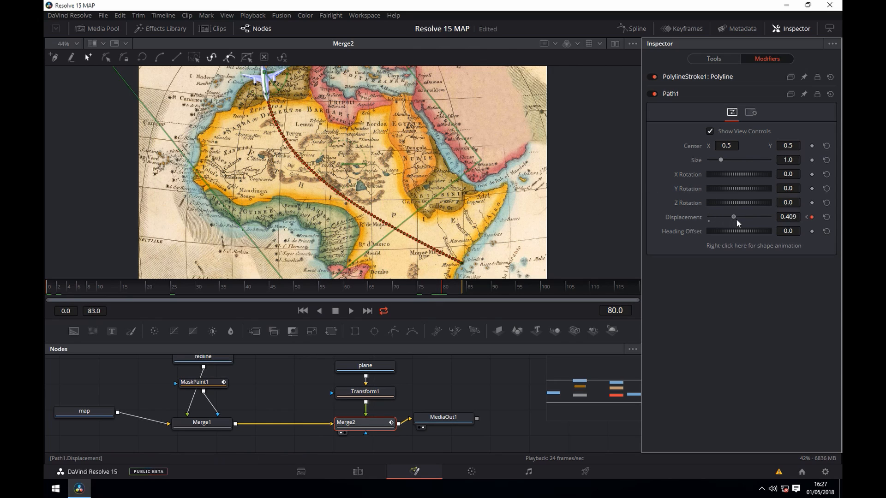
left_click_drag(733, 216, 769, 216)
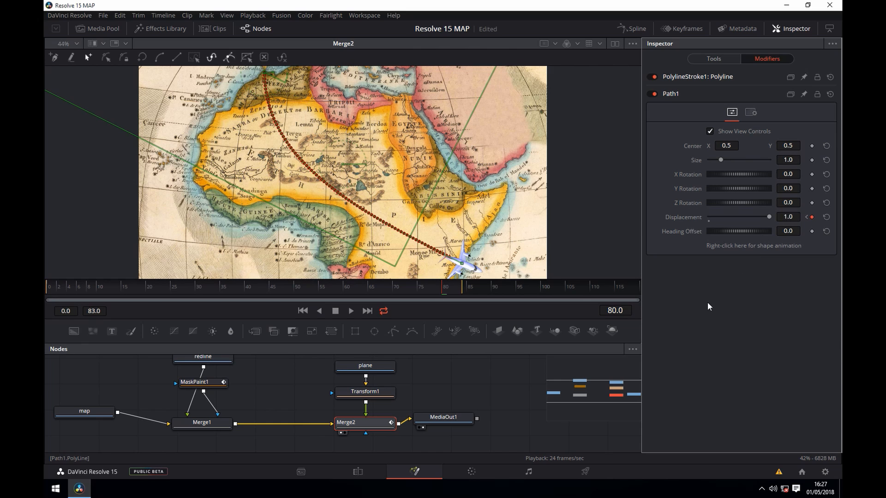
mouse_move(336, 343)
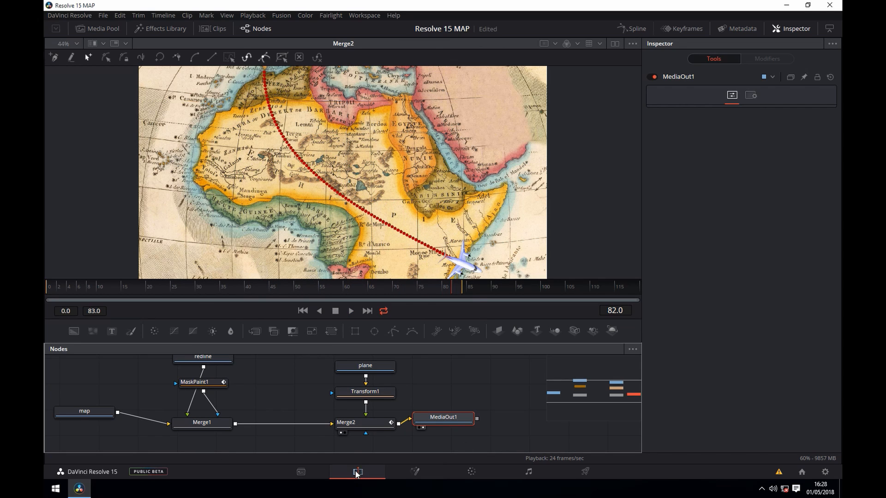
left_click(357, 471)
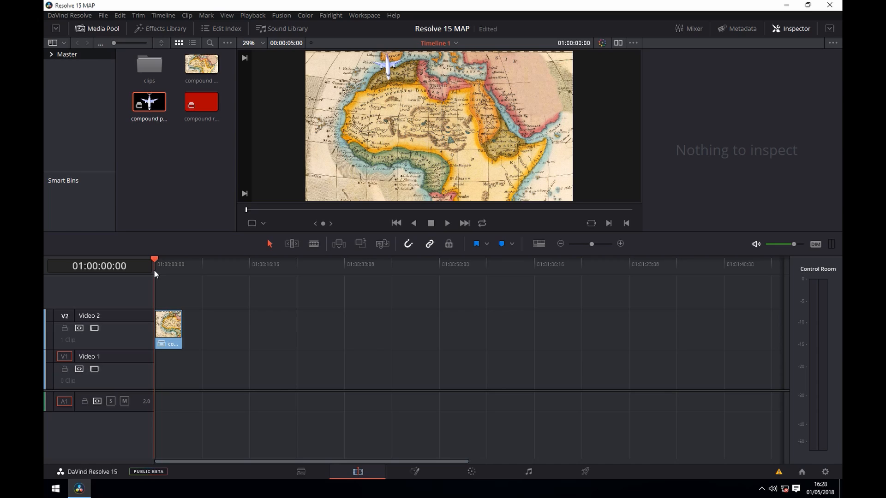
mouse_move(615, 468)
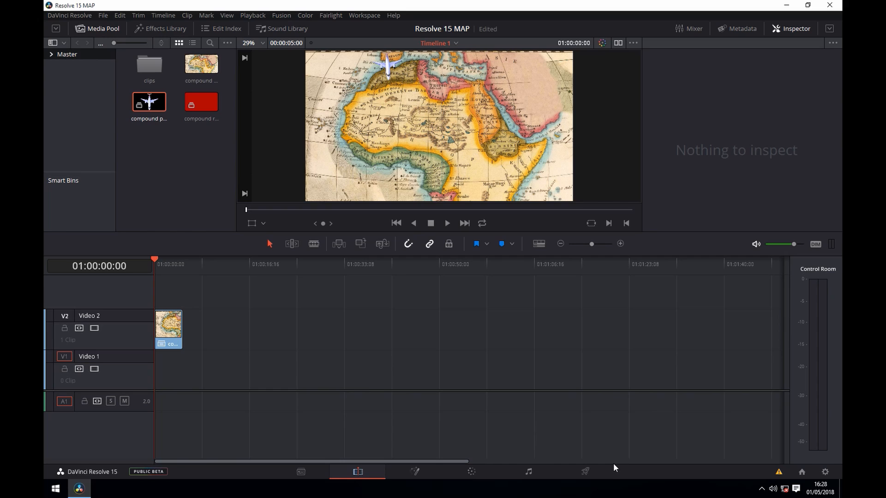
left_click(415, 471)
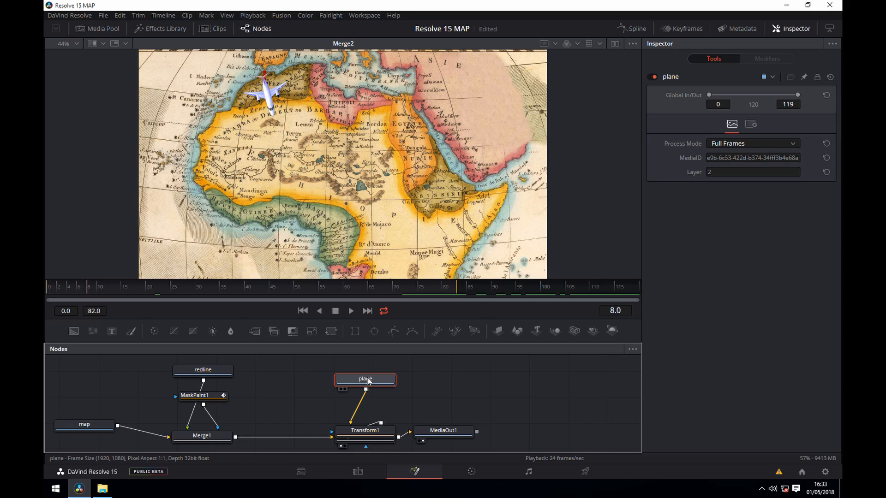
- Add a Shadow tool between the plane clip and its Transform via Select Tool
type("sha")
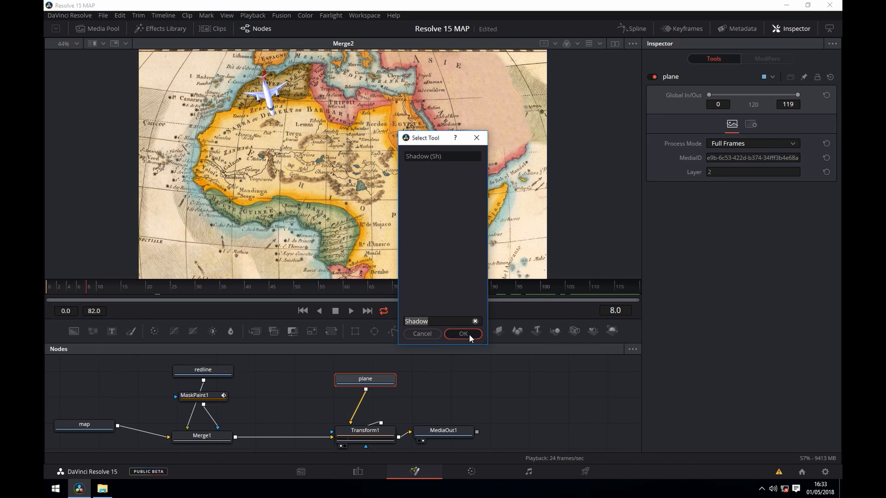
left_click(463, 333)
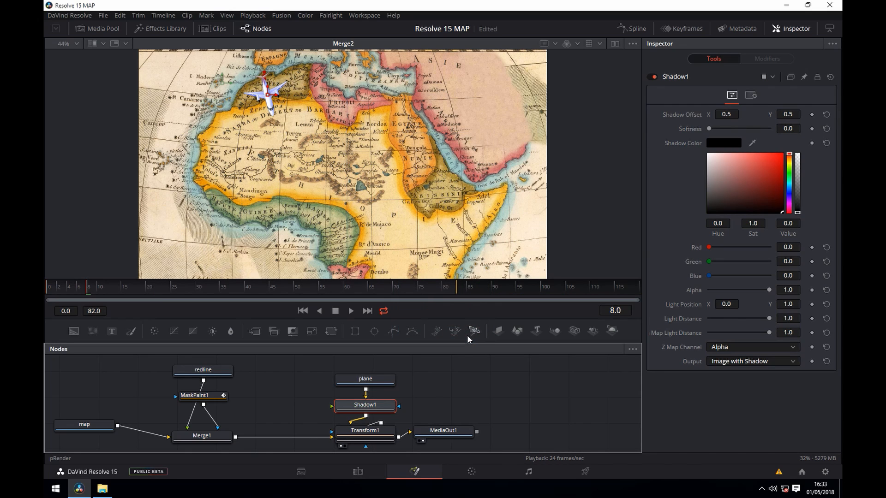